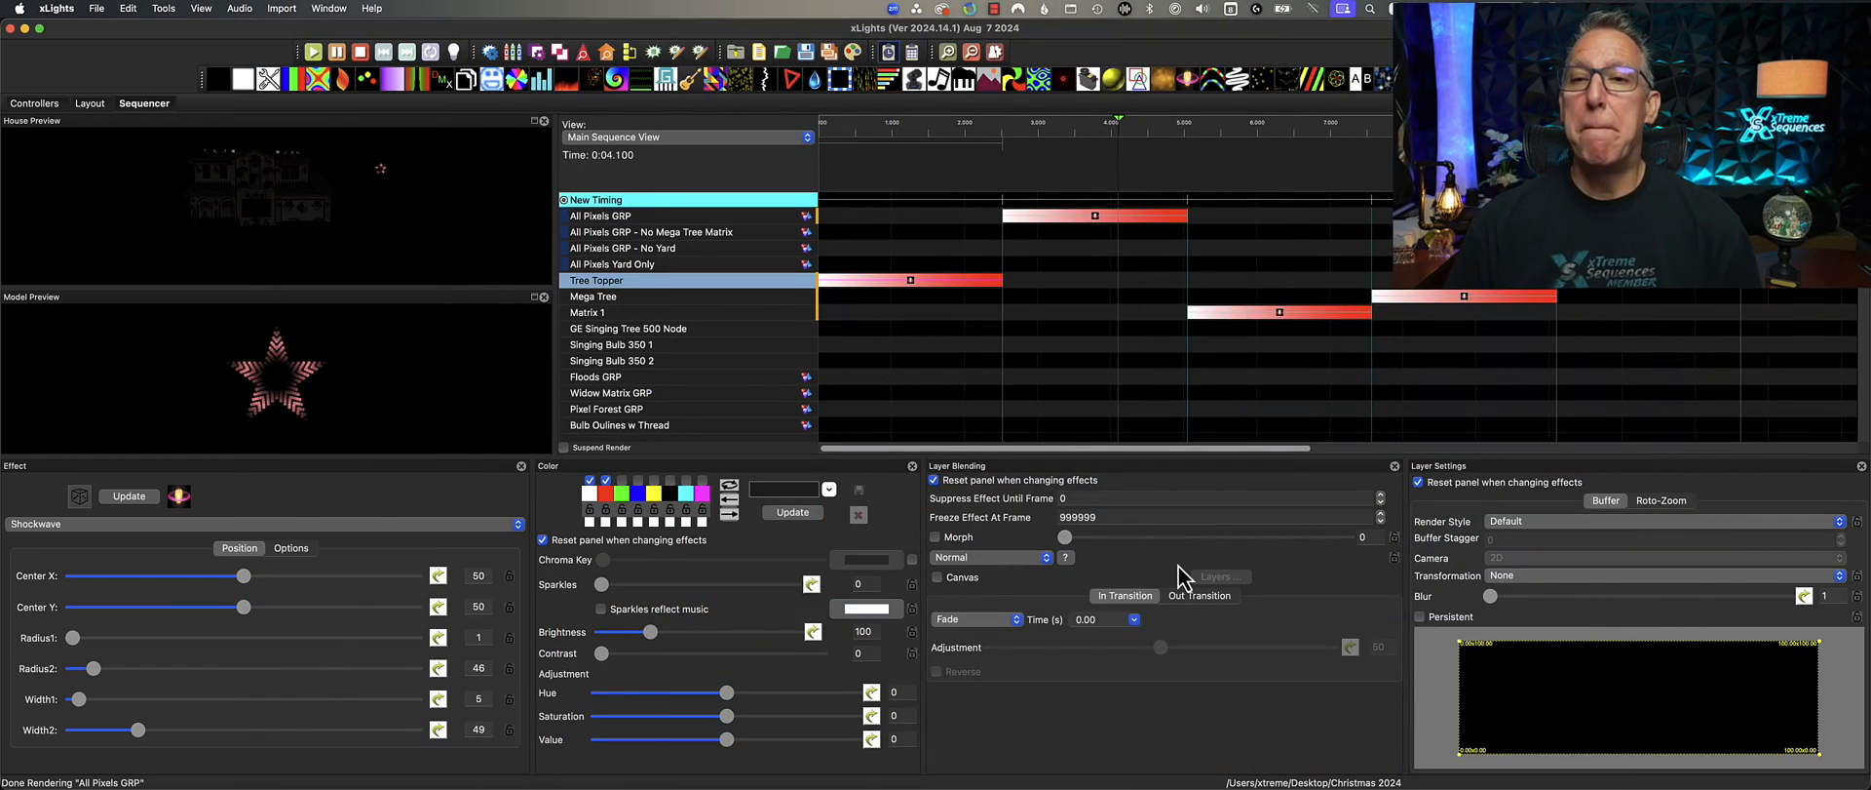
- Move the Matrix 1 Shockwave to the sequence start, aligned with the Tree Topper Shockwave
{"action": "left_click", "coordinate": [911, 283]}
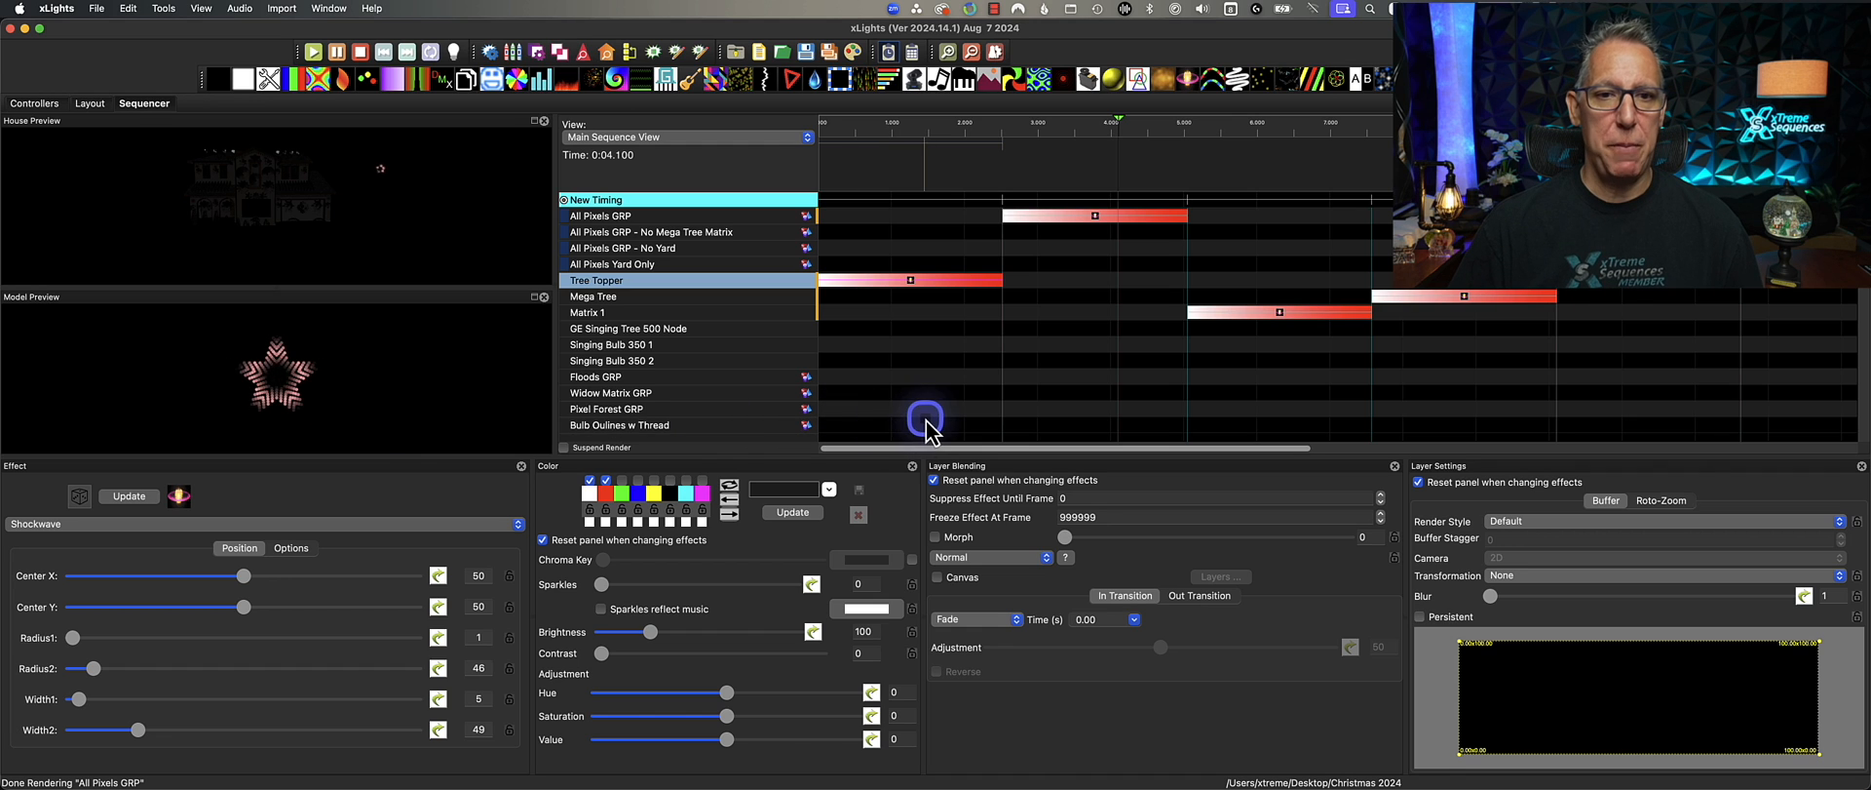
{"action": "left_click", "coordinate": [1095, 216]}
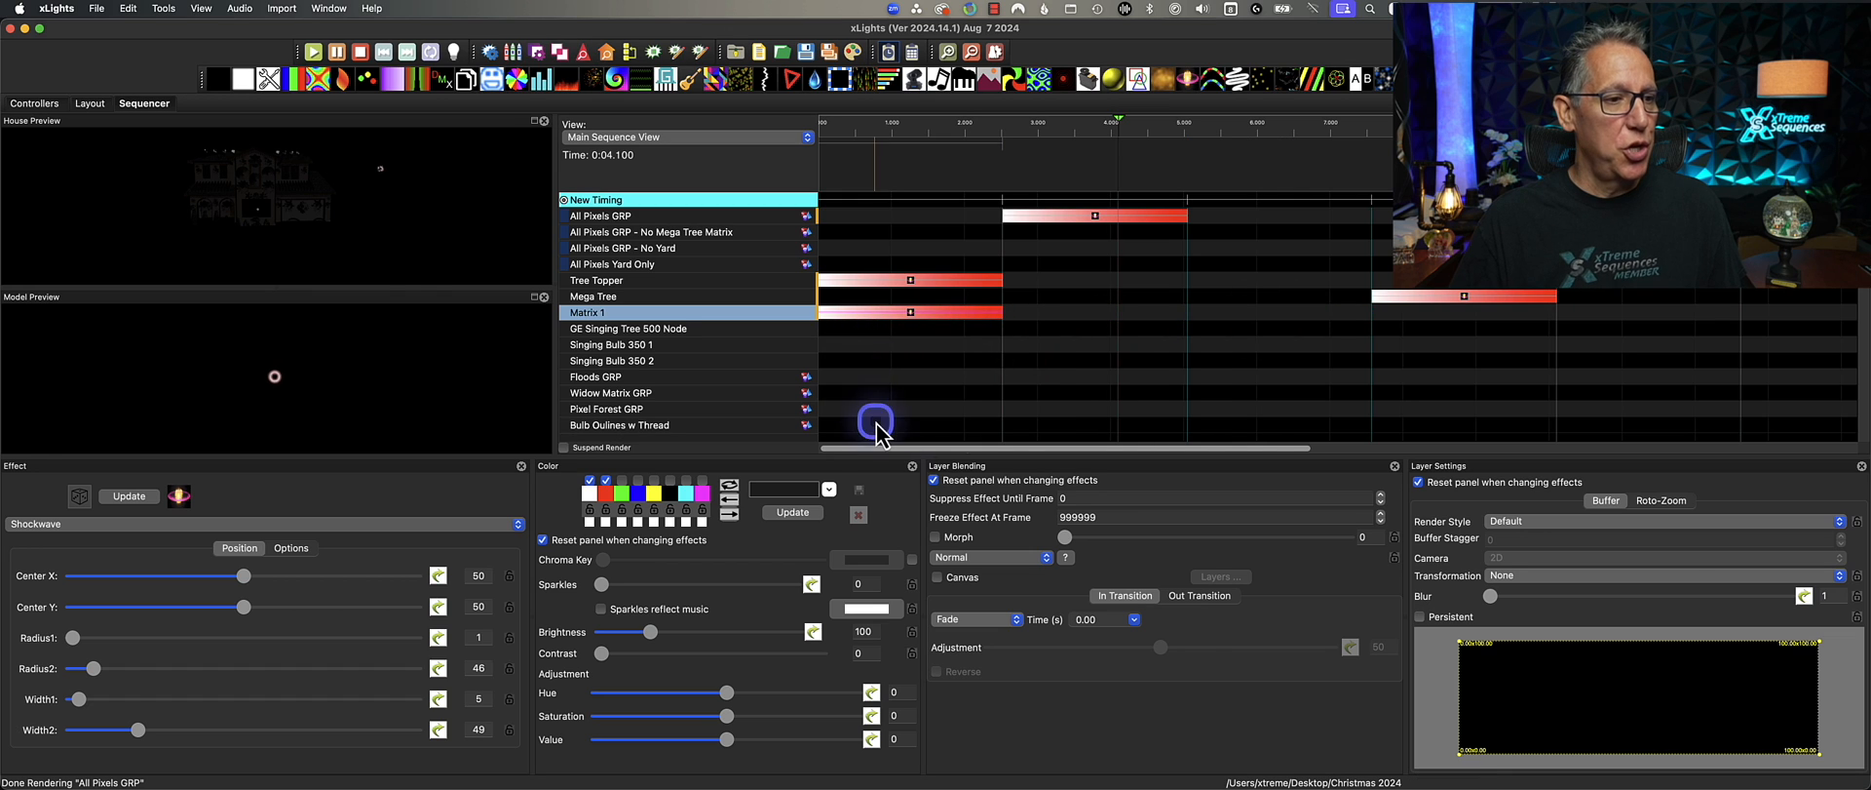
{"action": "mouse_move", "coordinate": [424, 173]}
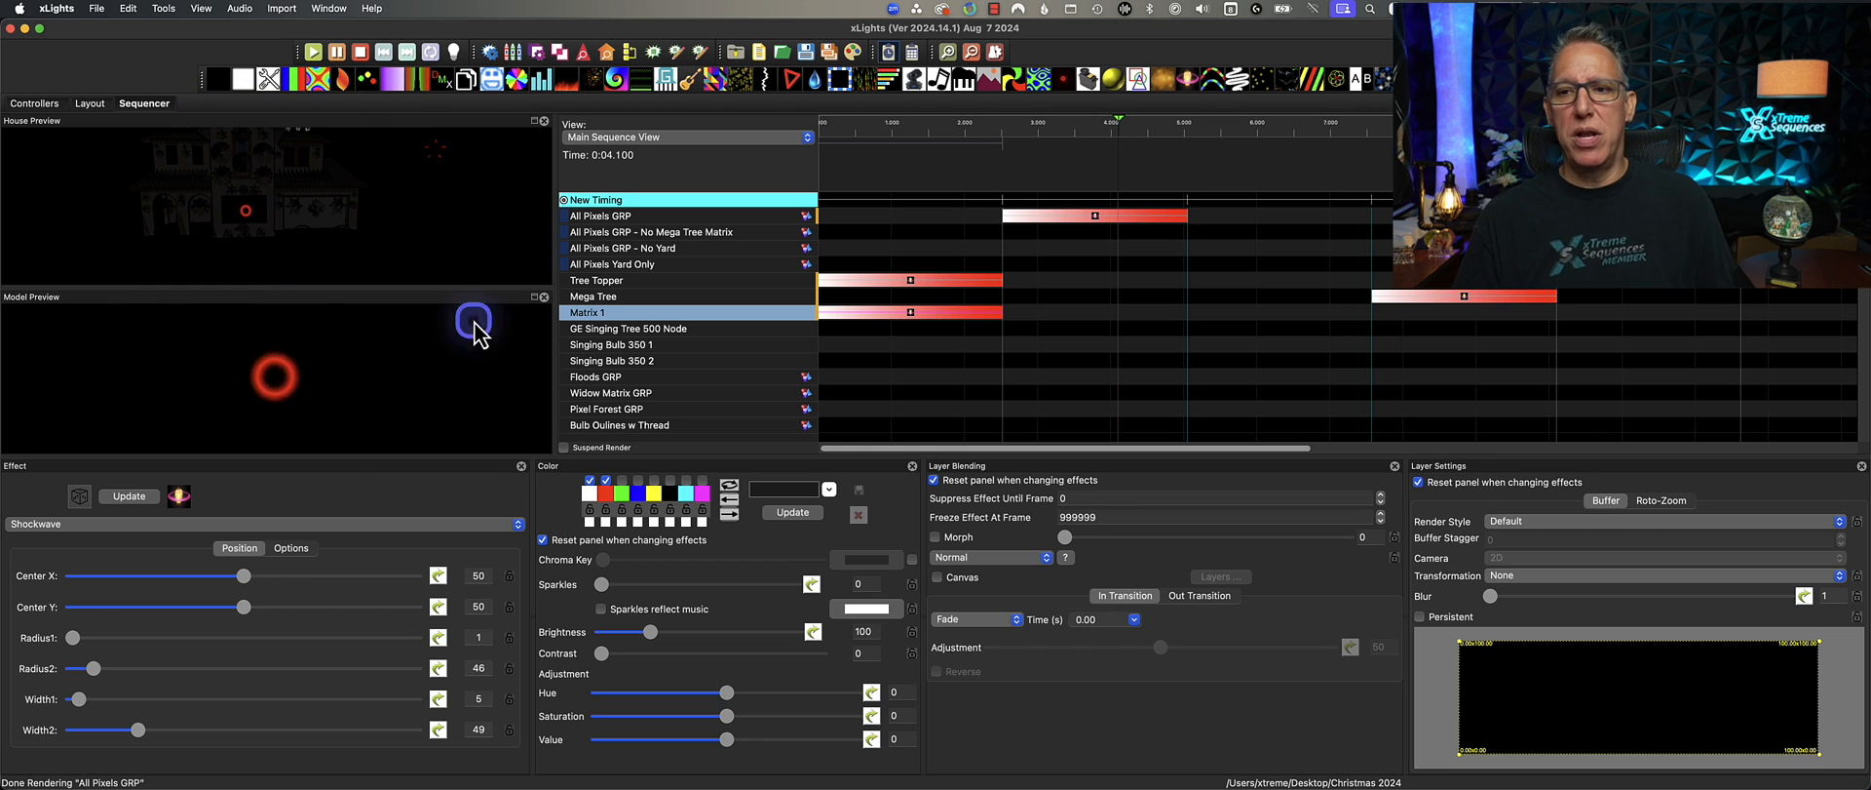
{"action": "left_click", "coordinate": [1095, 214]}
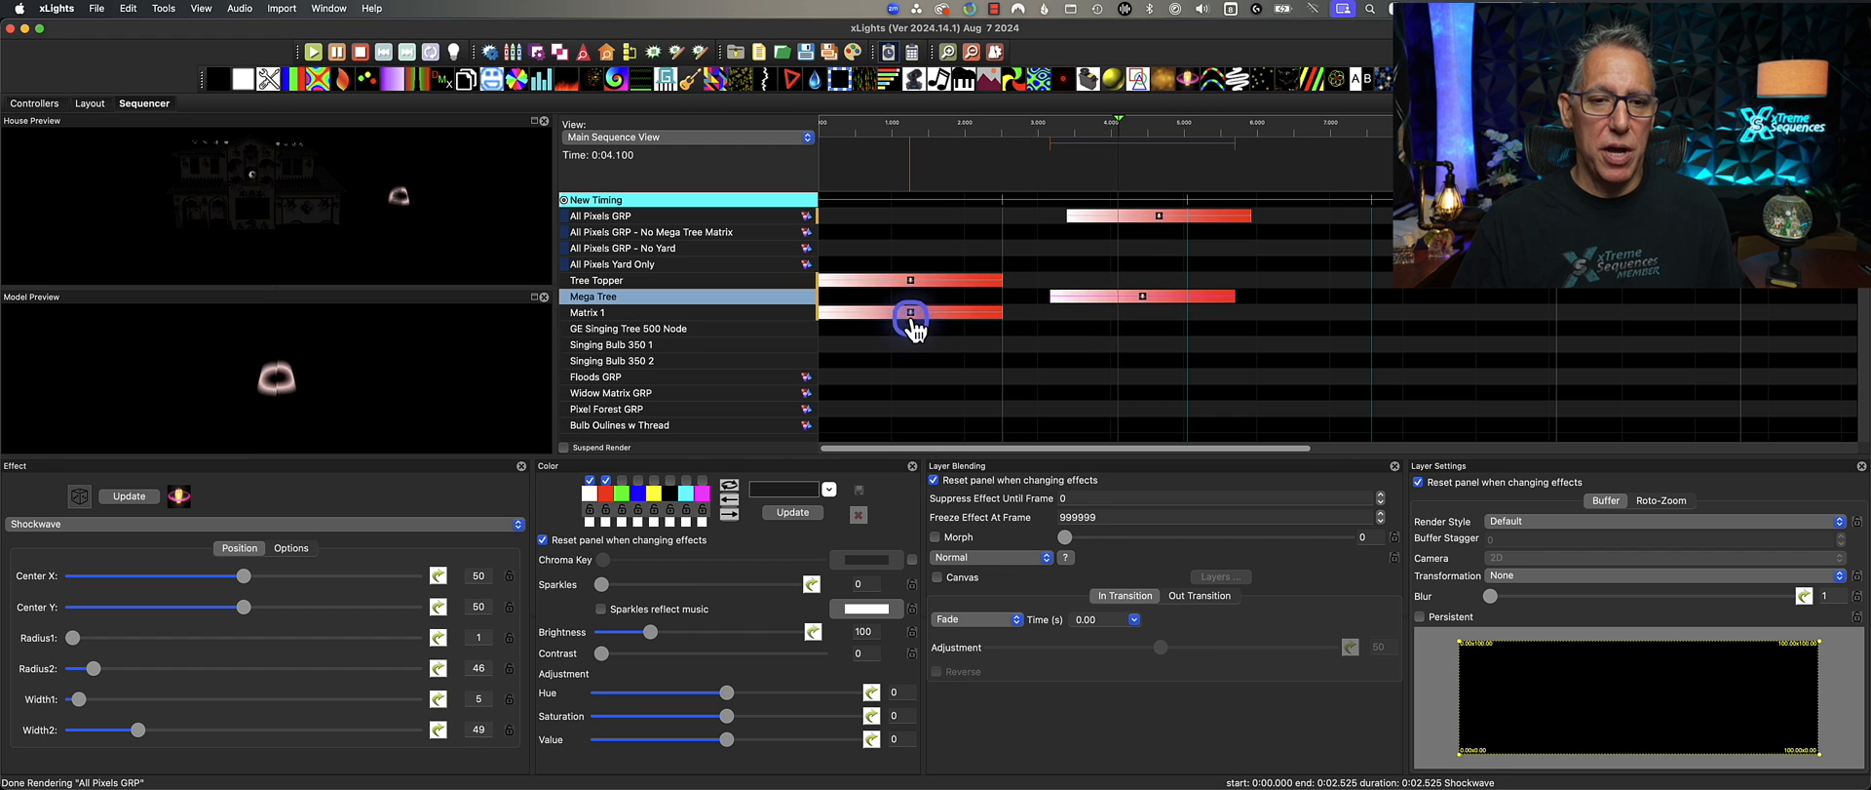
- Select the Matrix 1 Shockwave effect in the timeline
{"action": "left_click", "coordinate": [628, 312]}
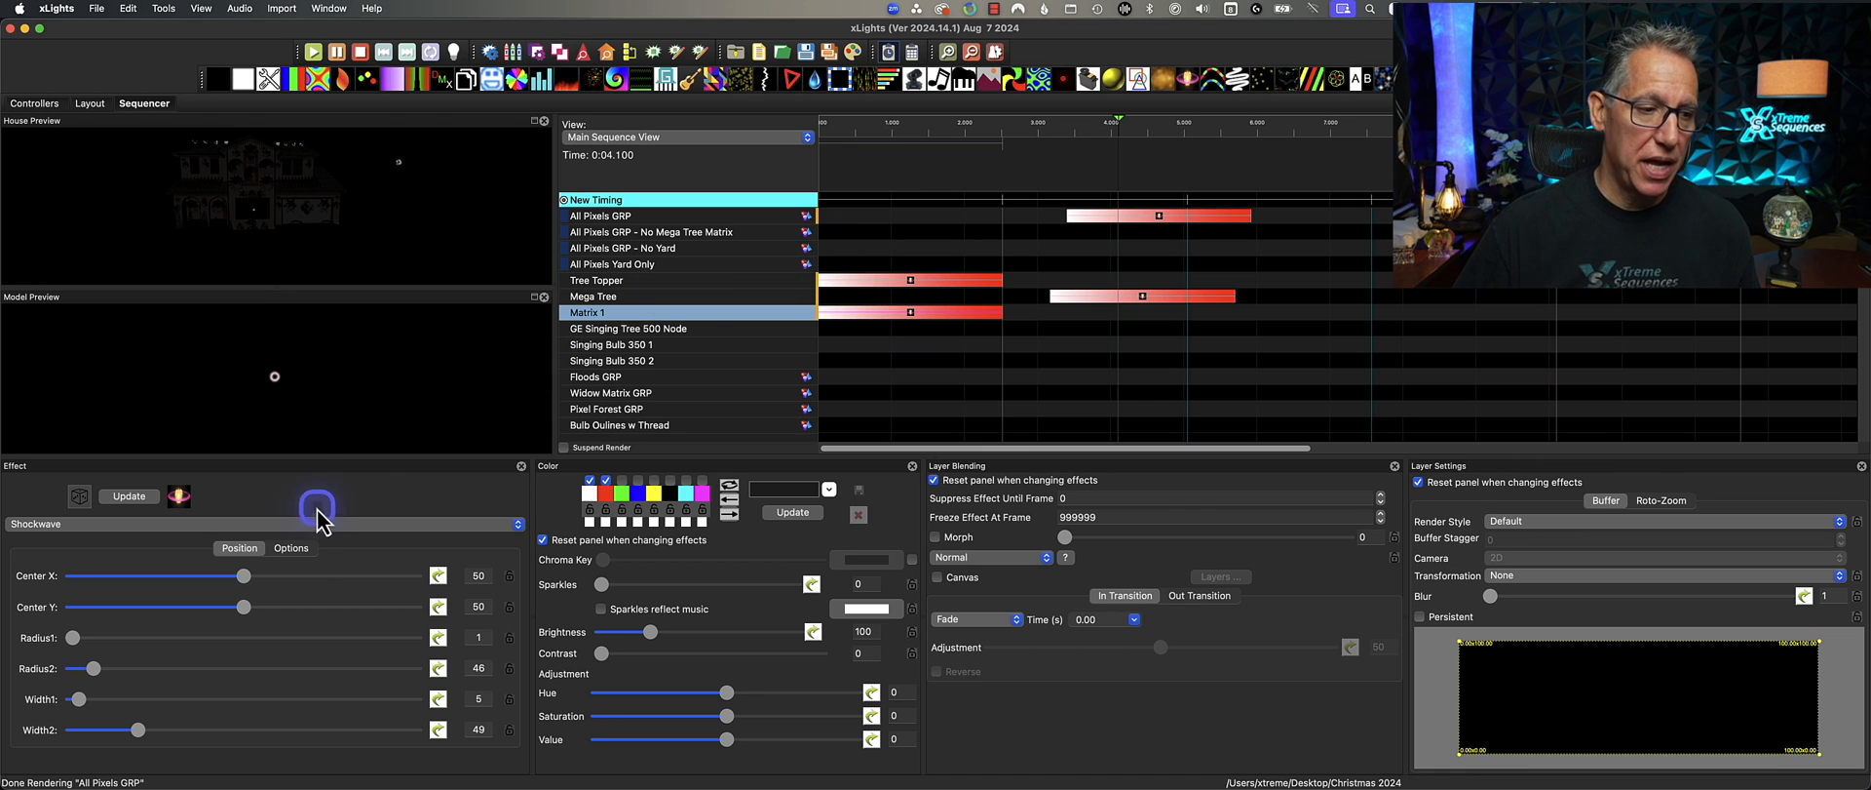
- Tick Scale to Buffer in the Matrix 1 Shockwave's Options
{"action": "left_click", "coordinate": [289, 548]}
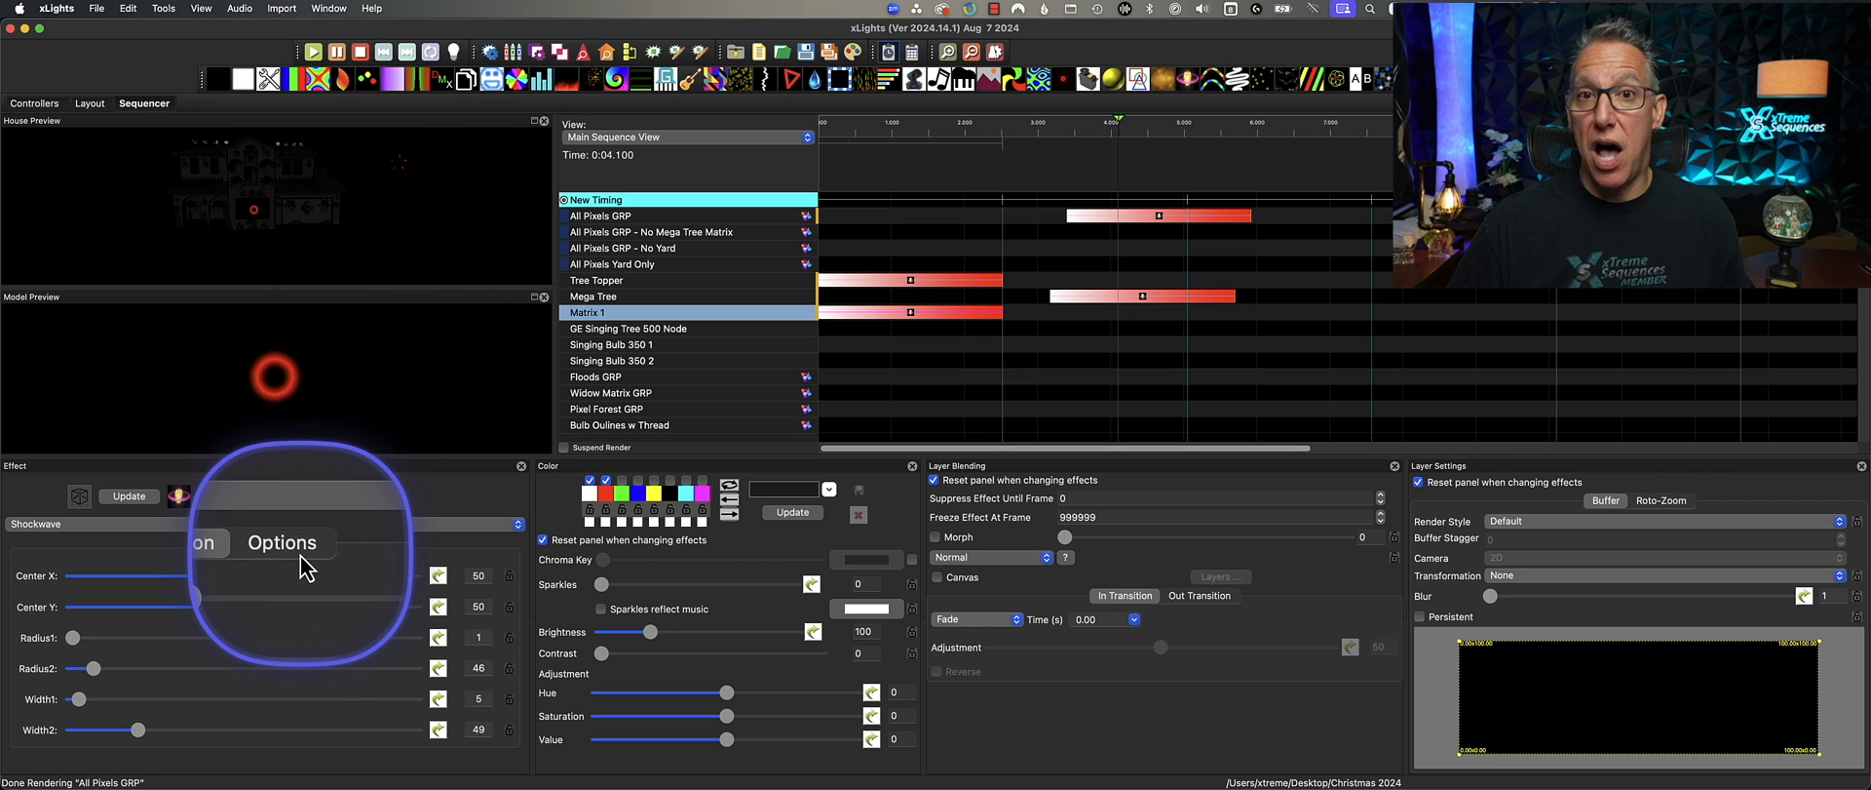
{"action": "left_click", "coordinate": [291, 548]}
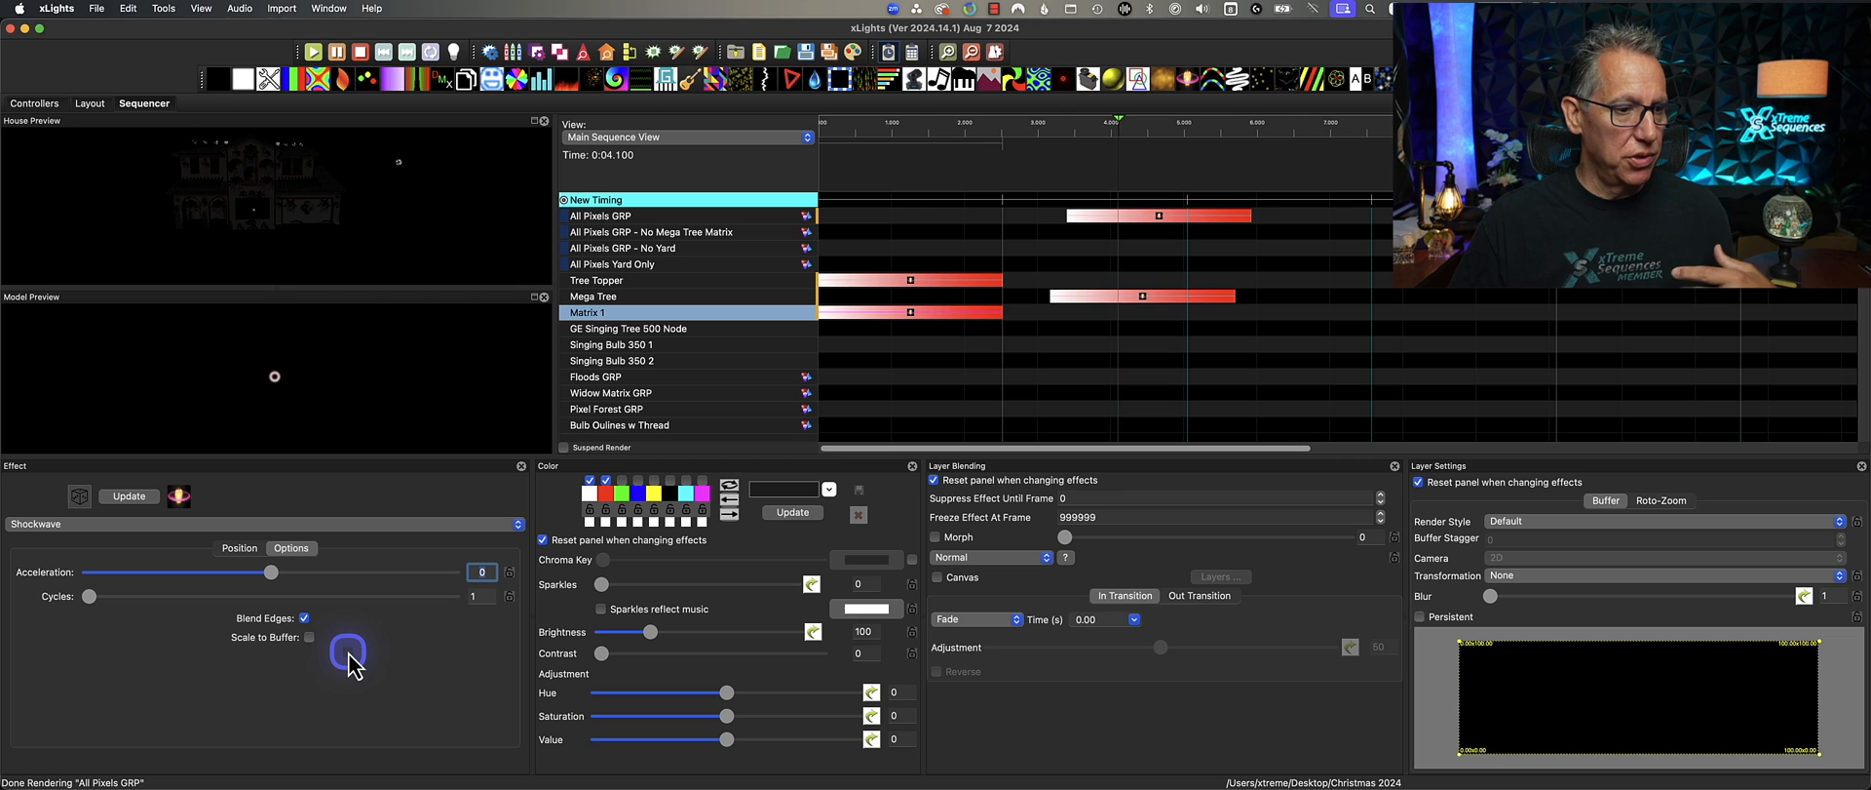
{"action": "left_click", "coordinate": [306, 637]}
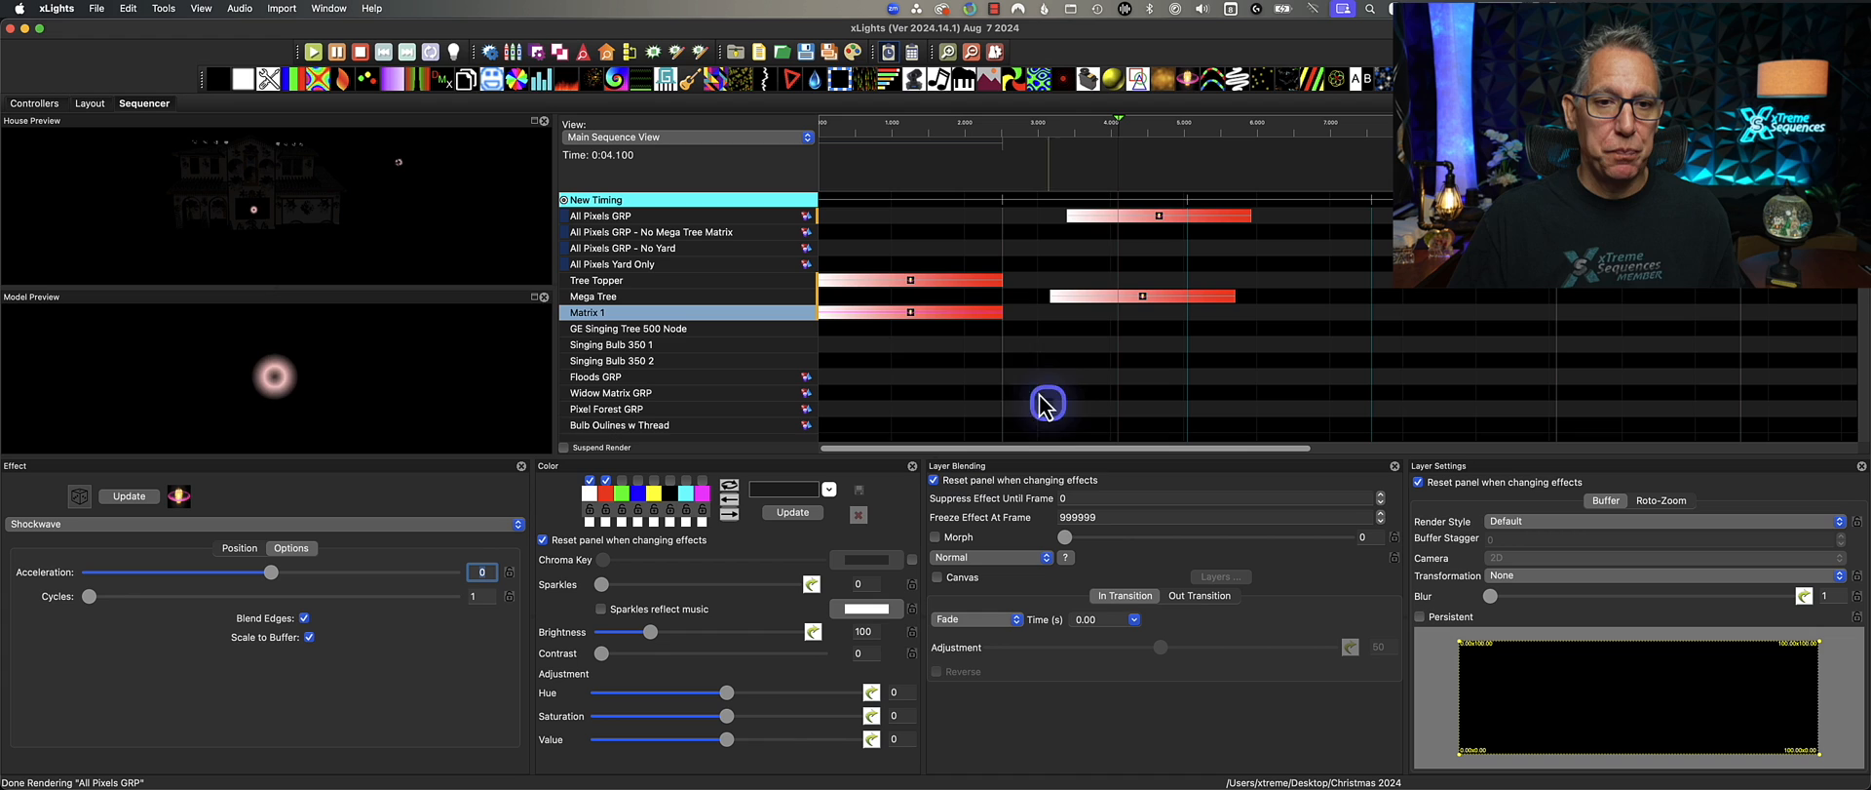
{"action": "left_click", "coordinate": [906, 312]}
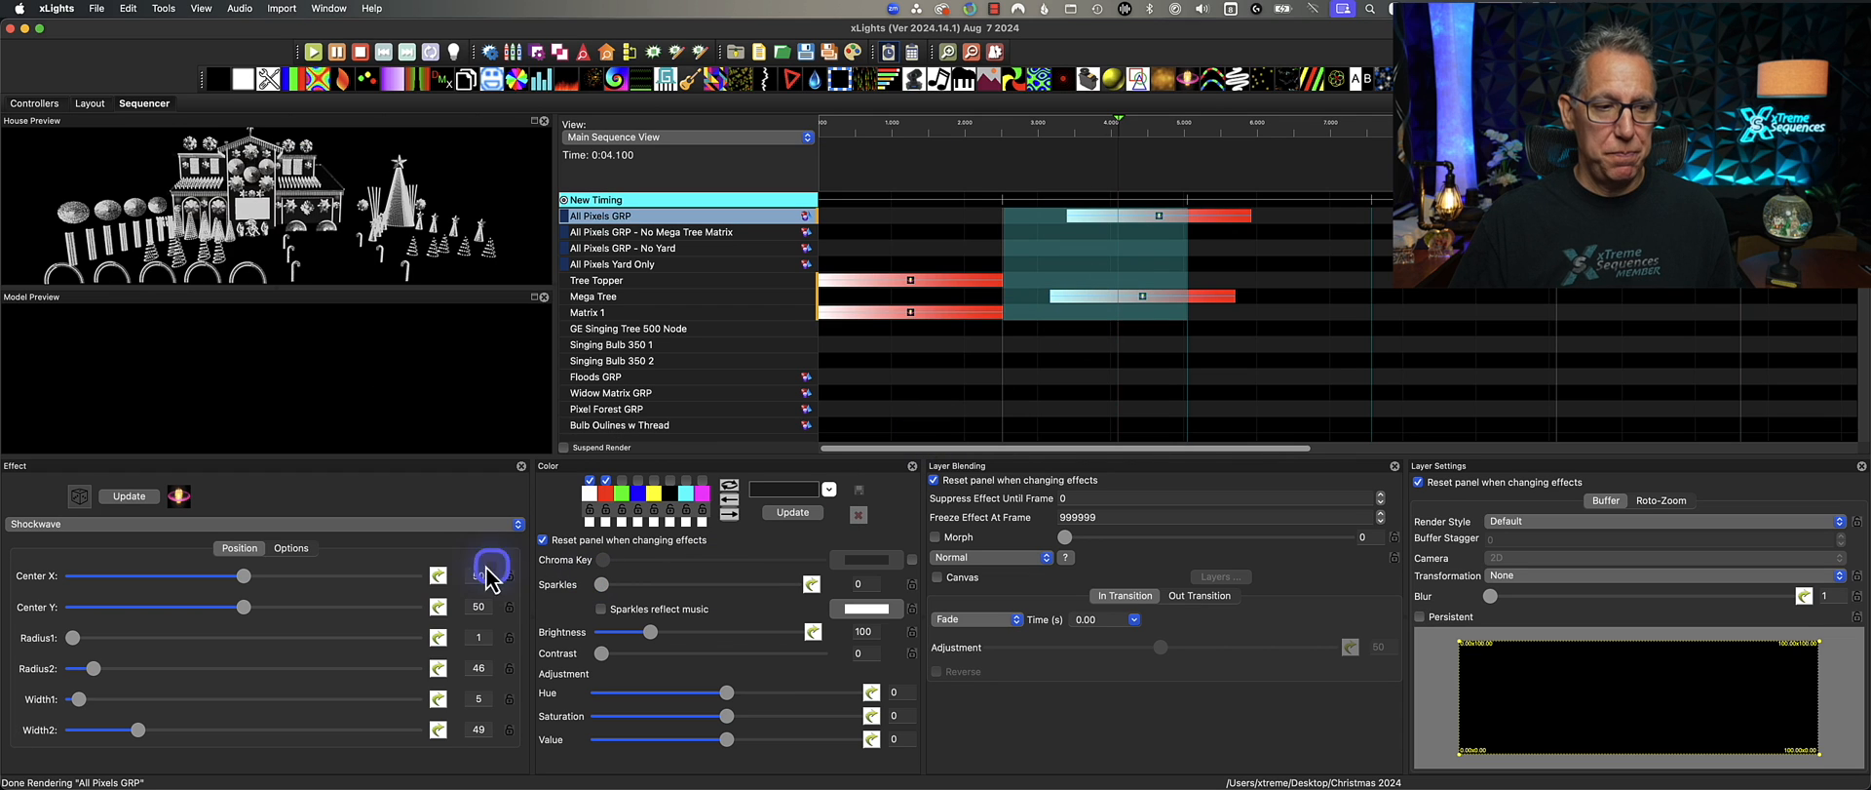
- Select the Mega Tree Shockwave and check its Options for Scale to Buffer
{"action": "left_click", "coordinate": [290, 548]}
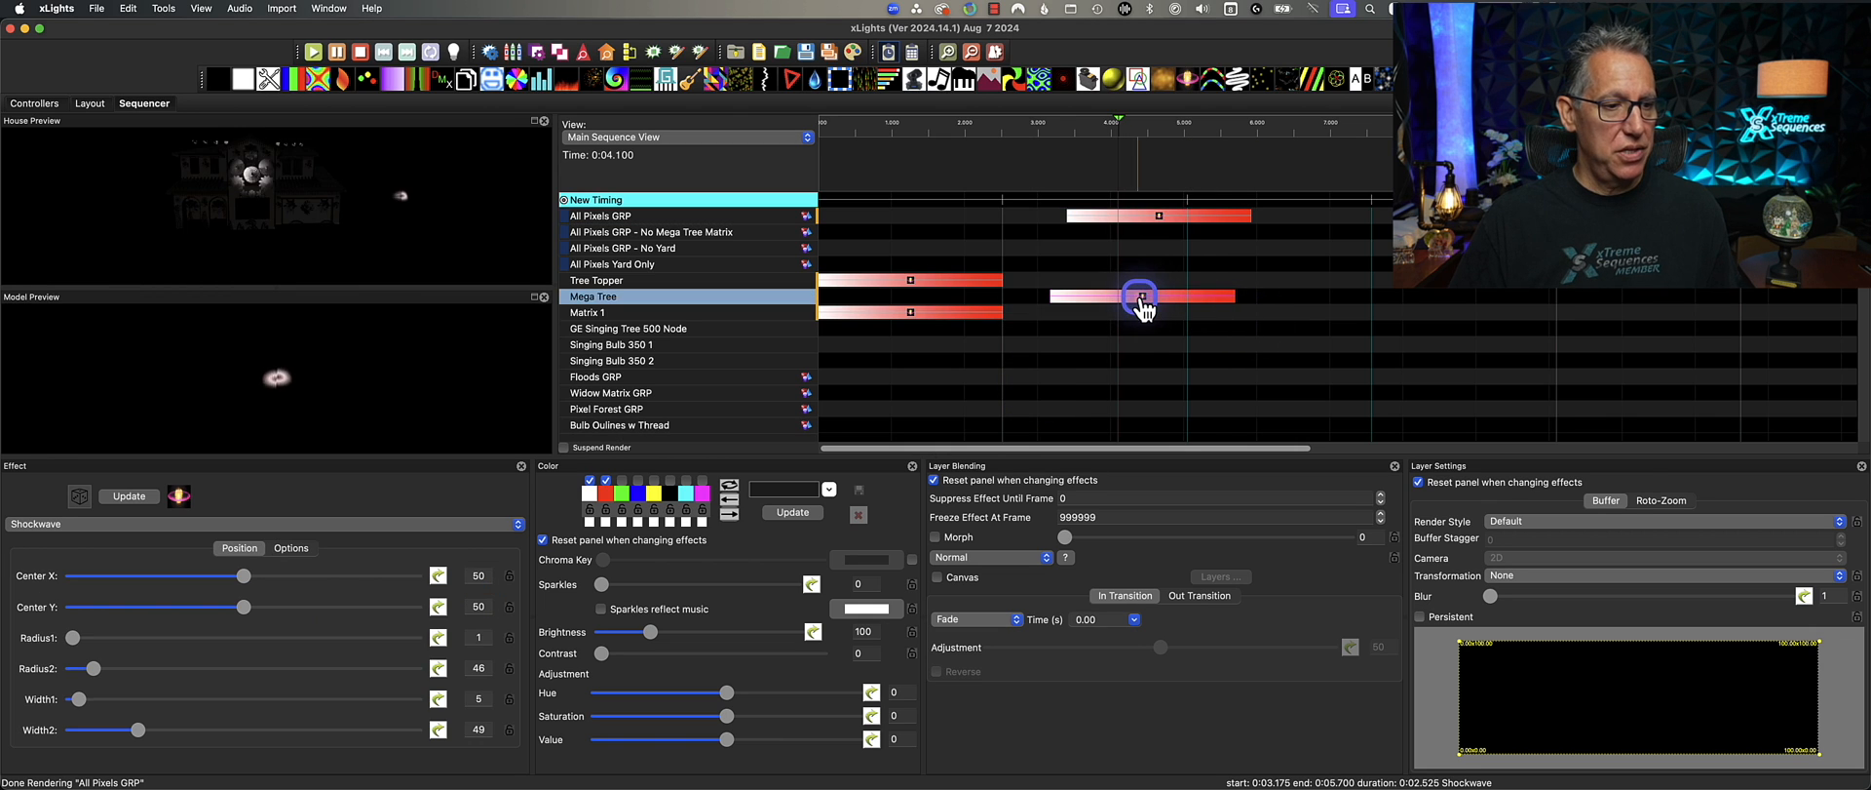
{"action": "left_click", "coordinate": [291, 547]}
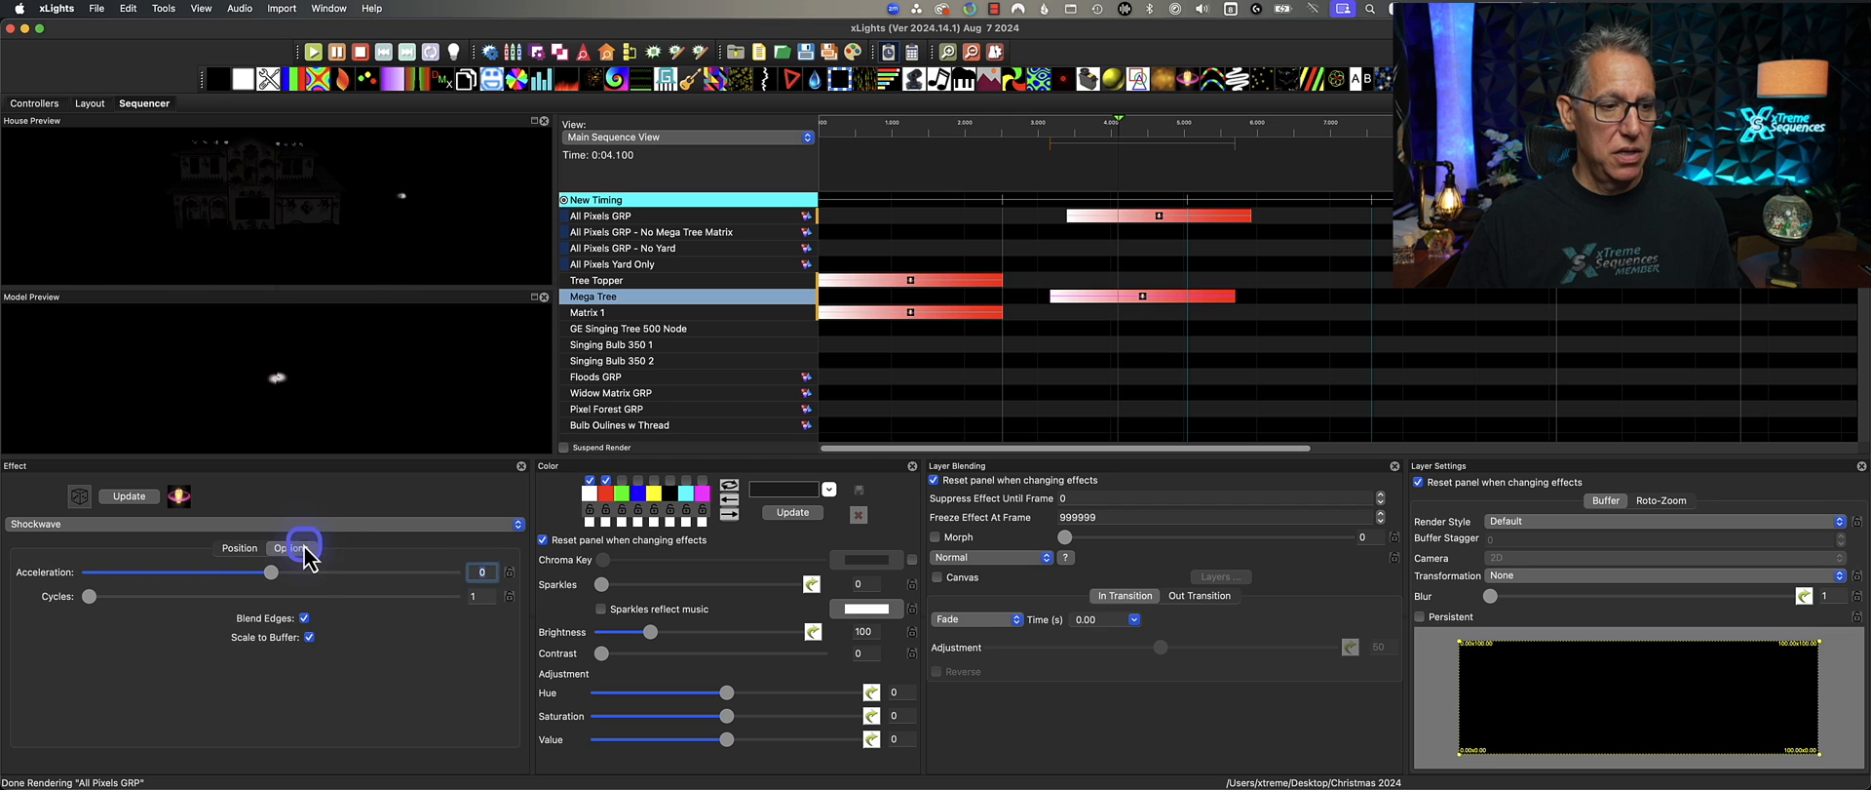
{"action": "left_click", "coordinate": [1158, 216]}
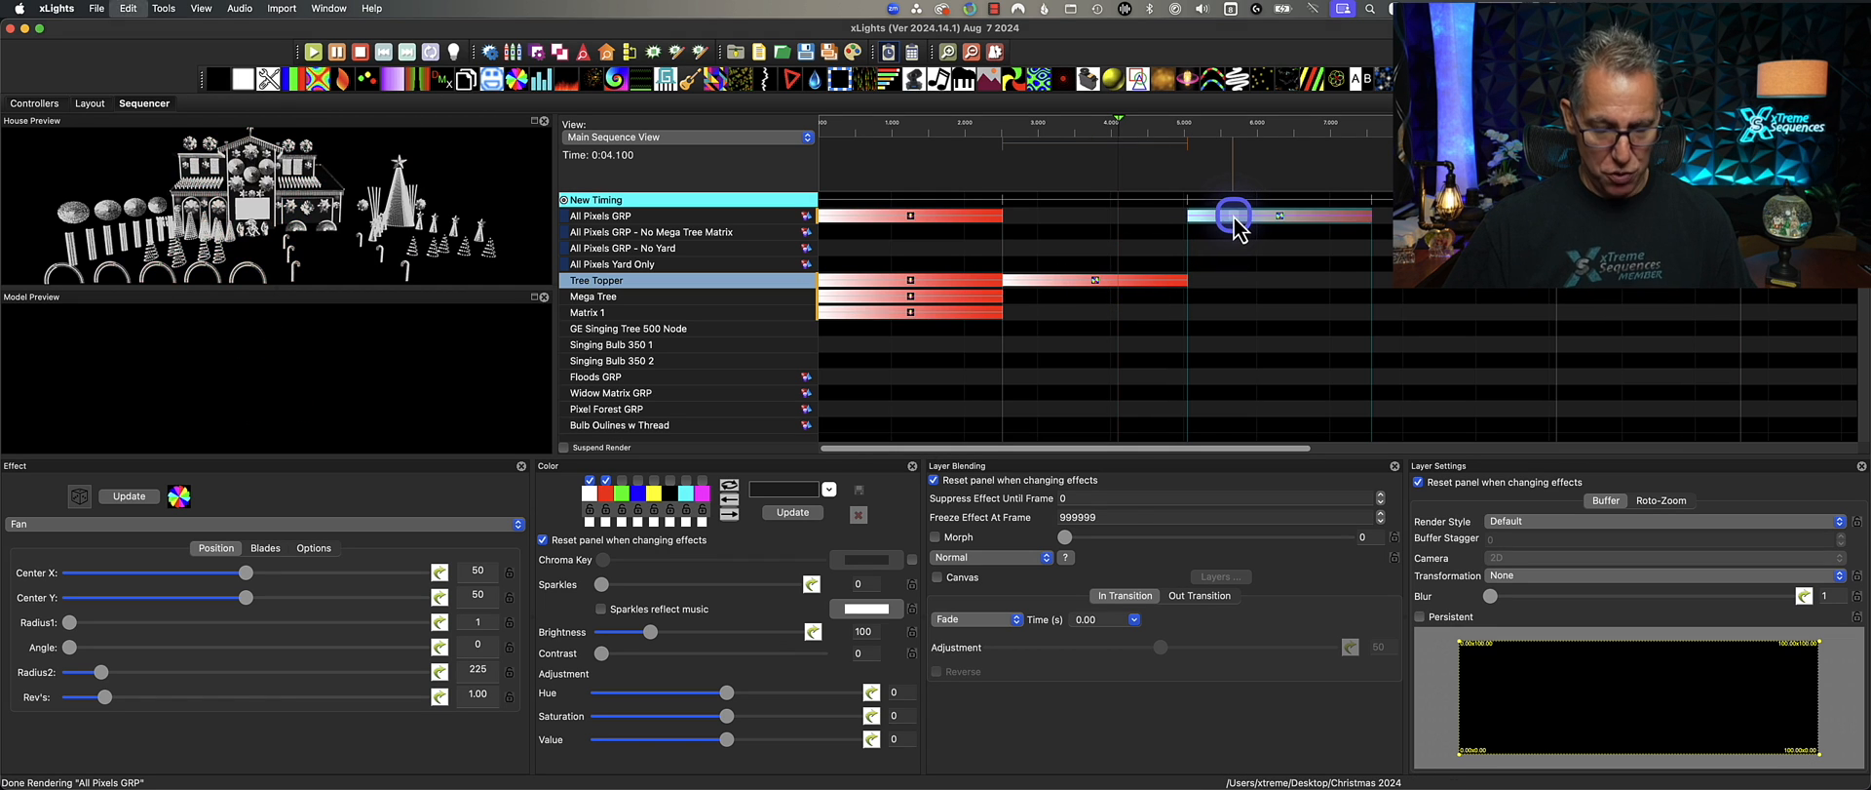
- Tick Scale to Buffer for the All Pixels GRP Fan, then return to Position settings
{"action": "left_click", "coordinate": [601, 215]}
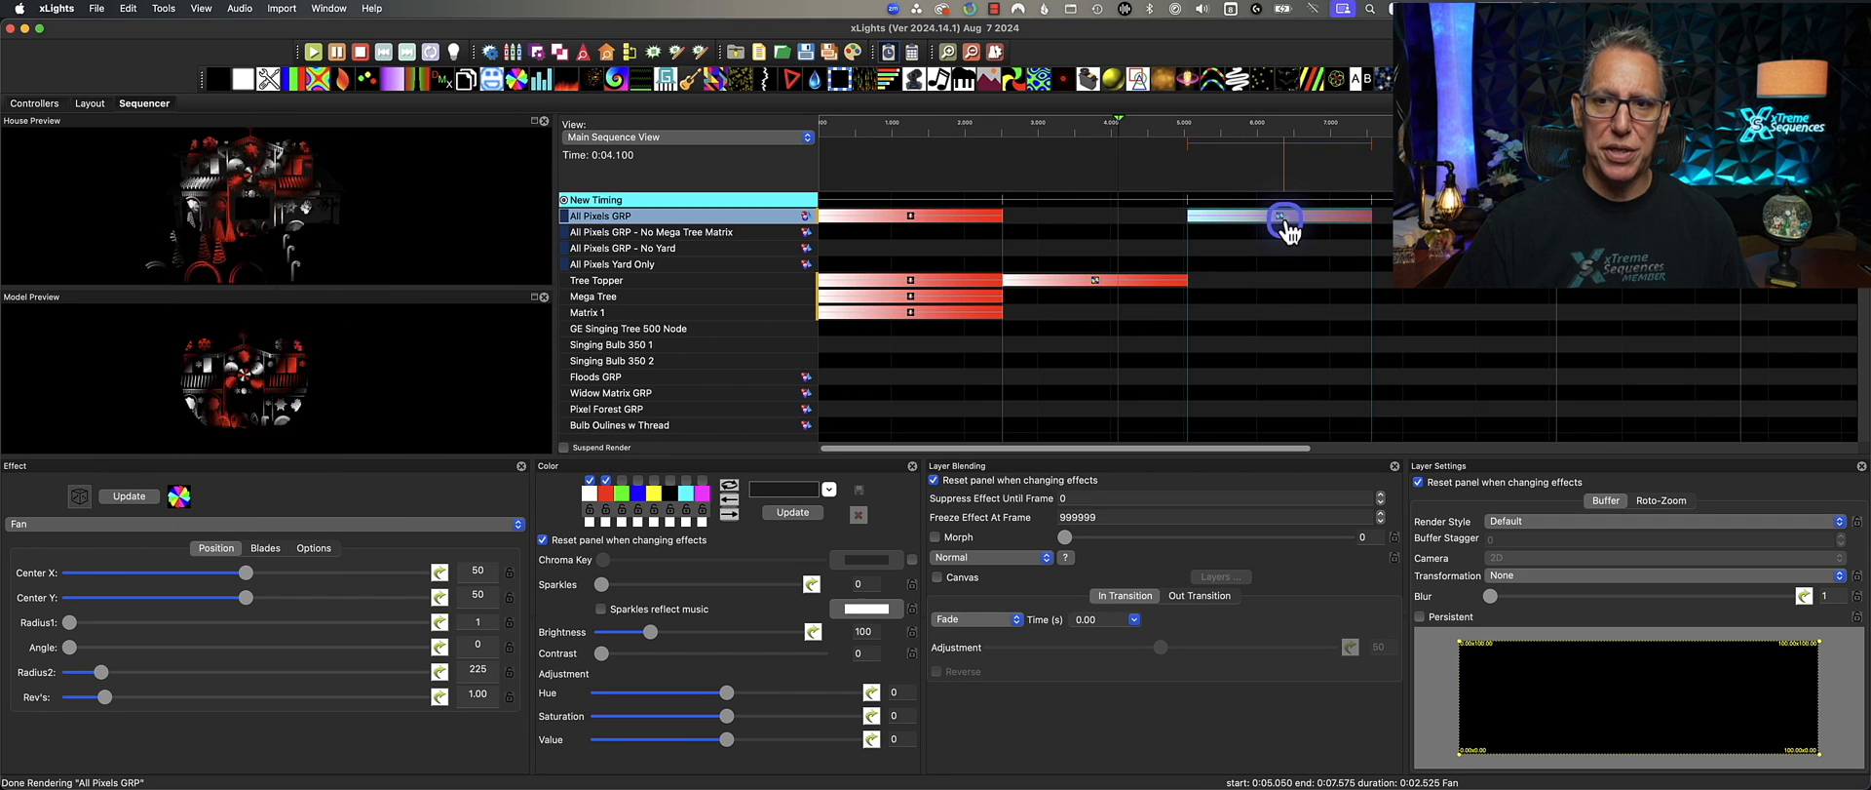
{"action": "left_click", "coordinate": [314, 548]}
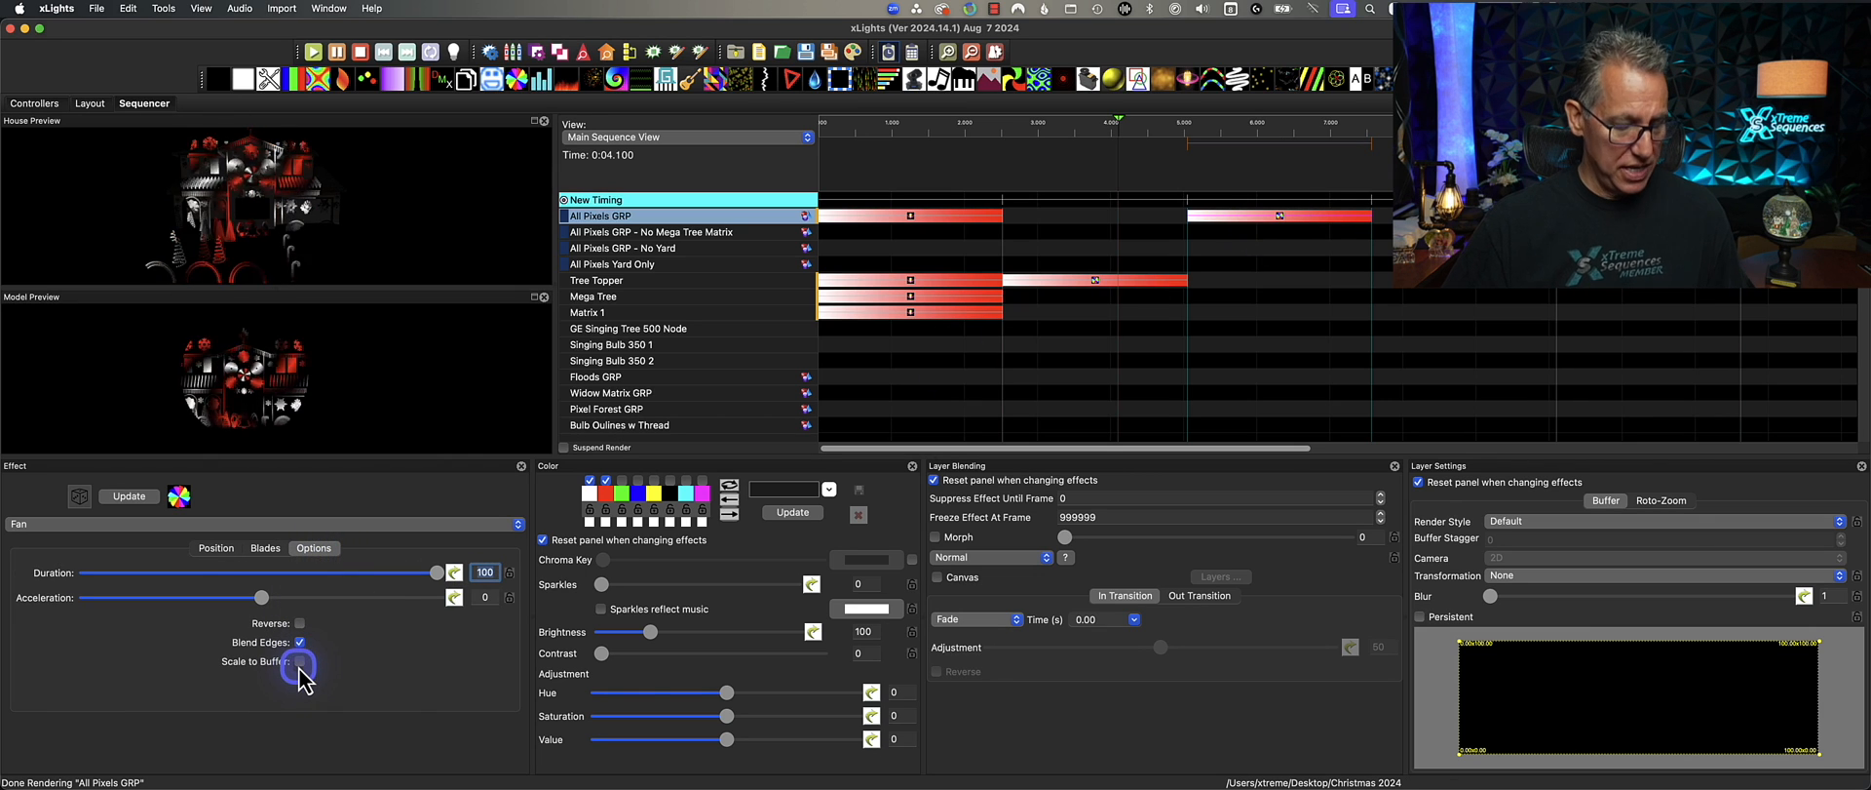
{"action": "left_click", "coordinate": [299, 659]}
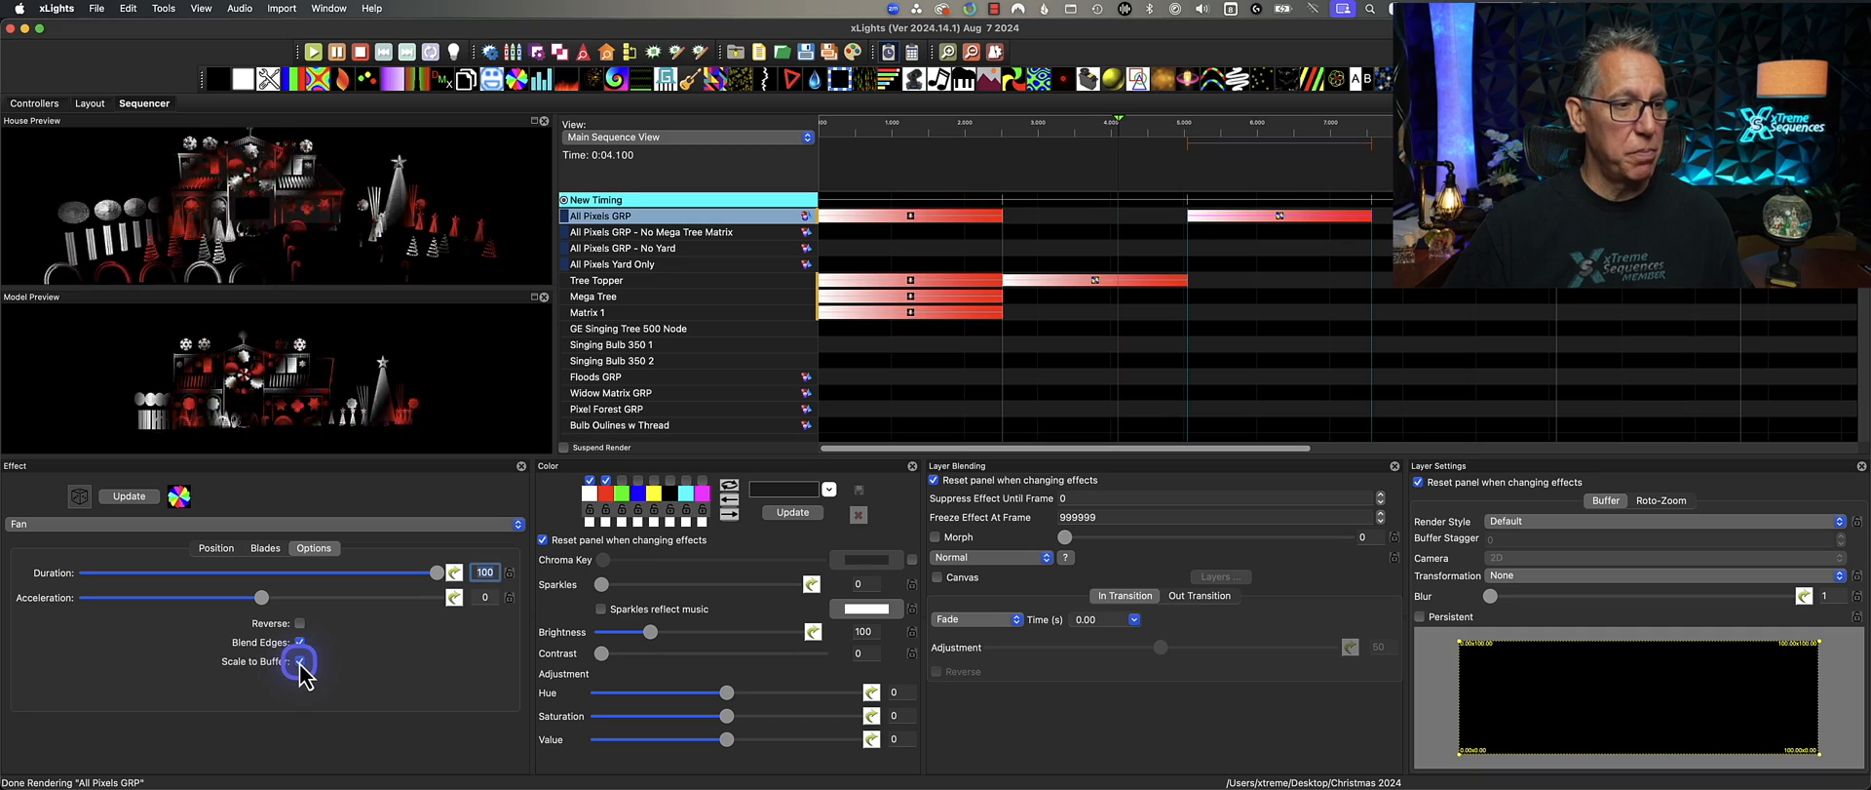
{"action": "left_click", "coordinate": [300, 642]}
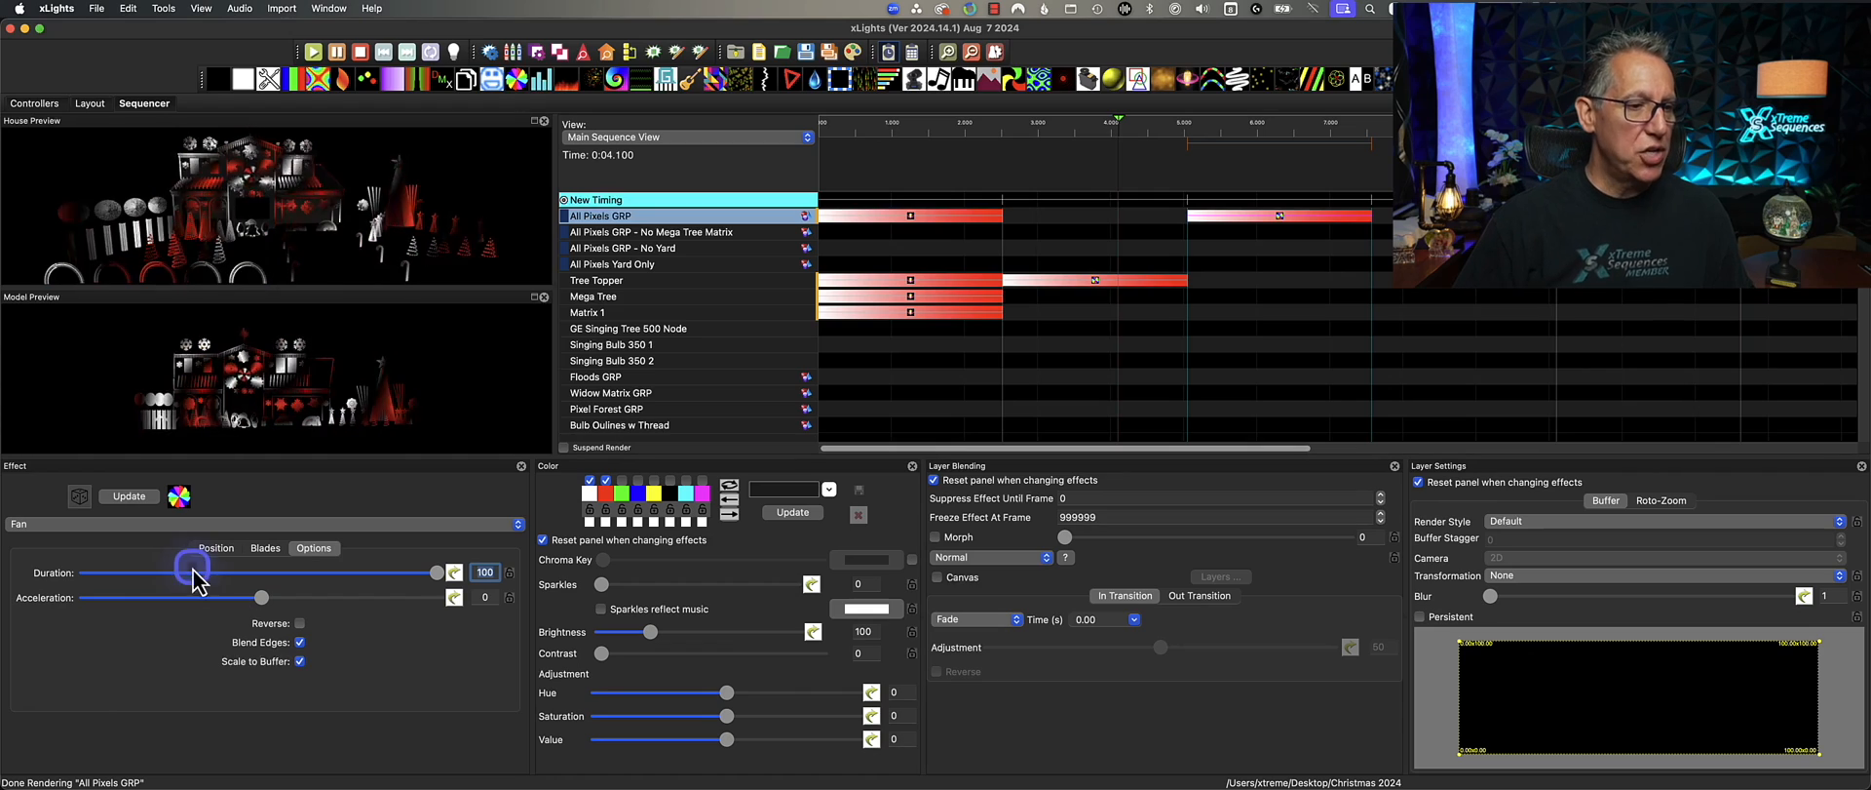
{"action": "left_click", "coordinate": [215, 548]}
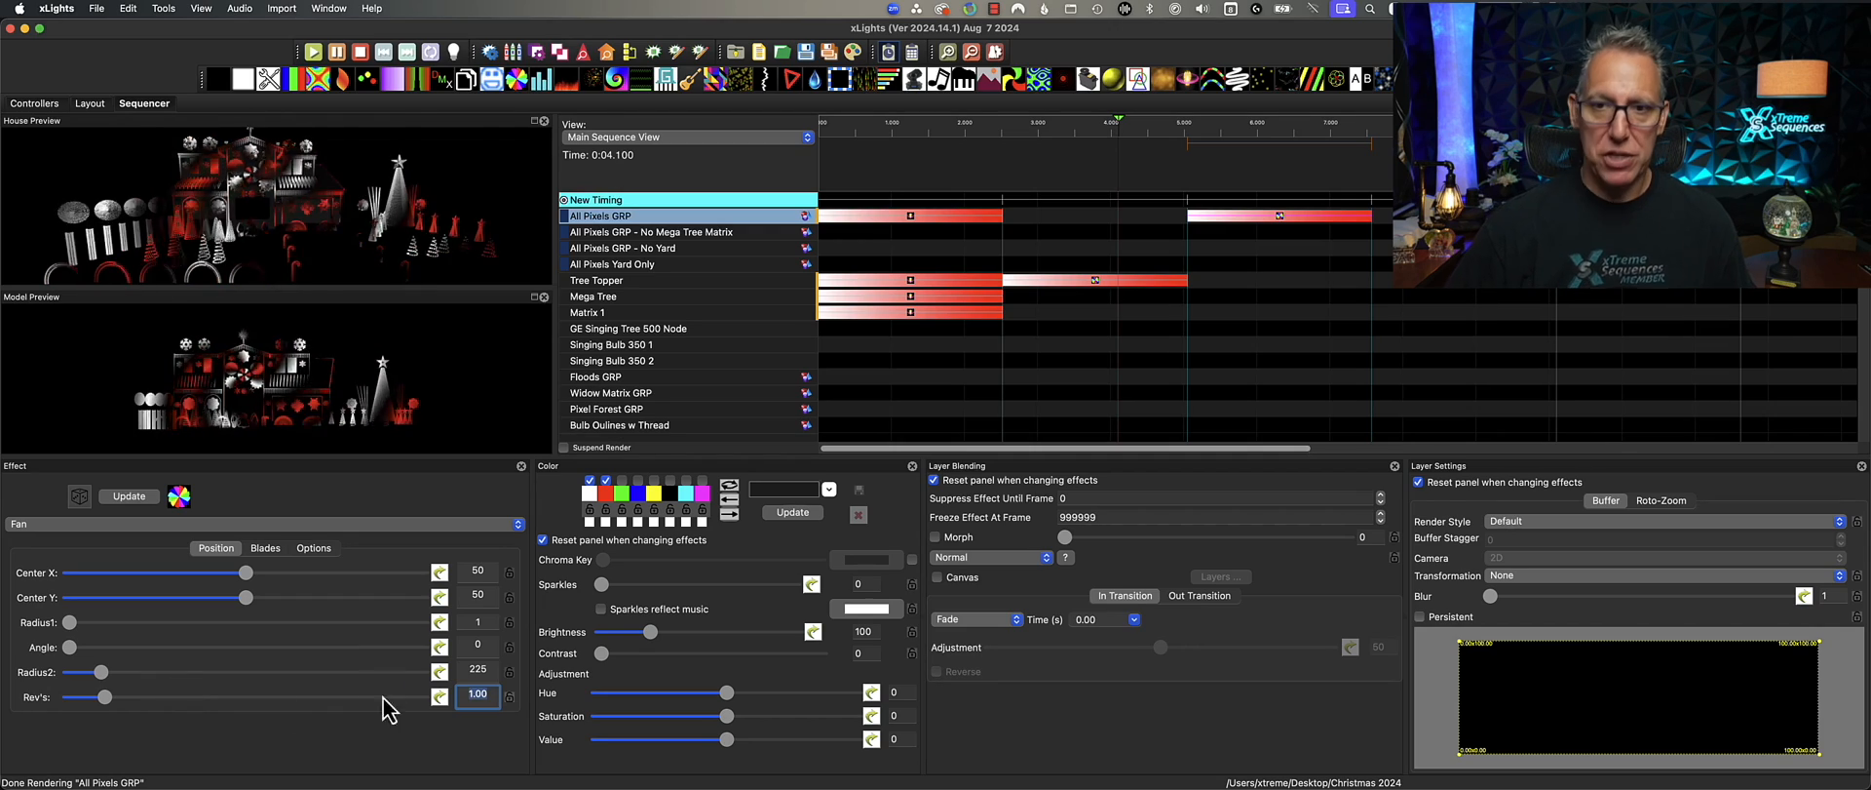
{"action": "left_click", "coordinate": [1275, 216]}
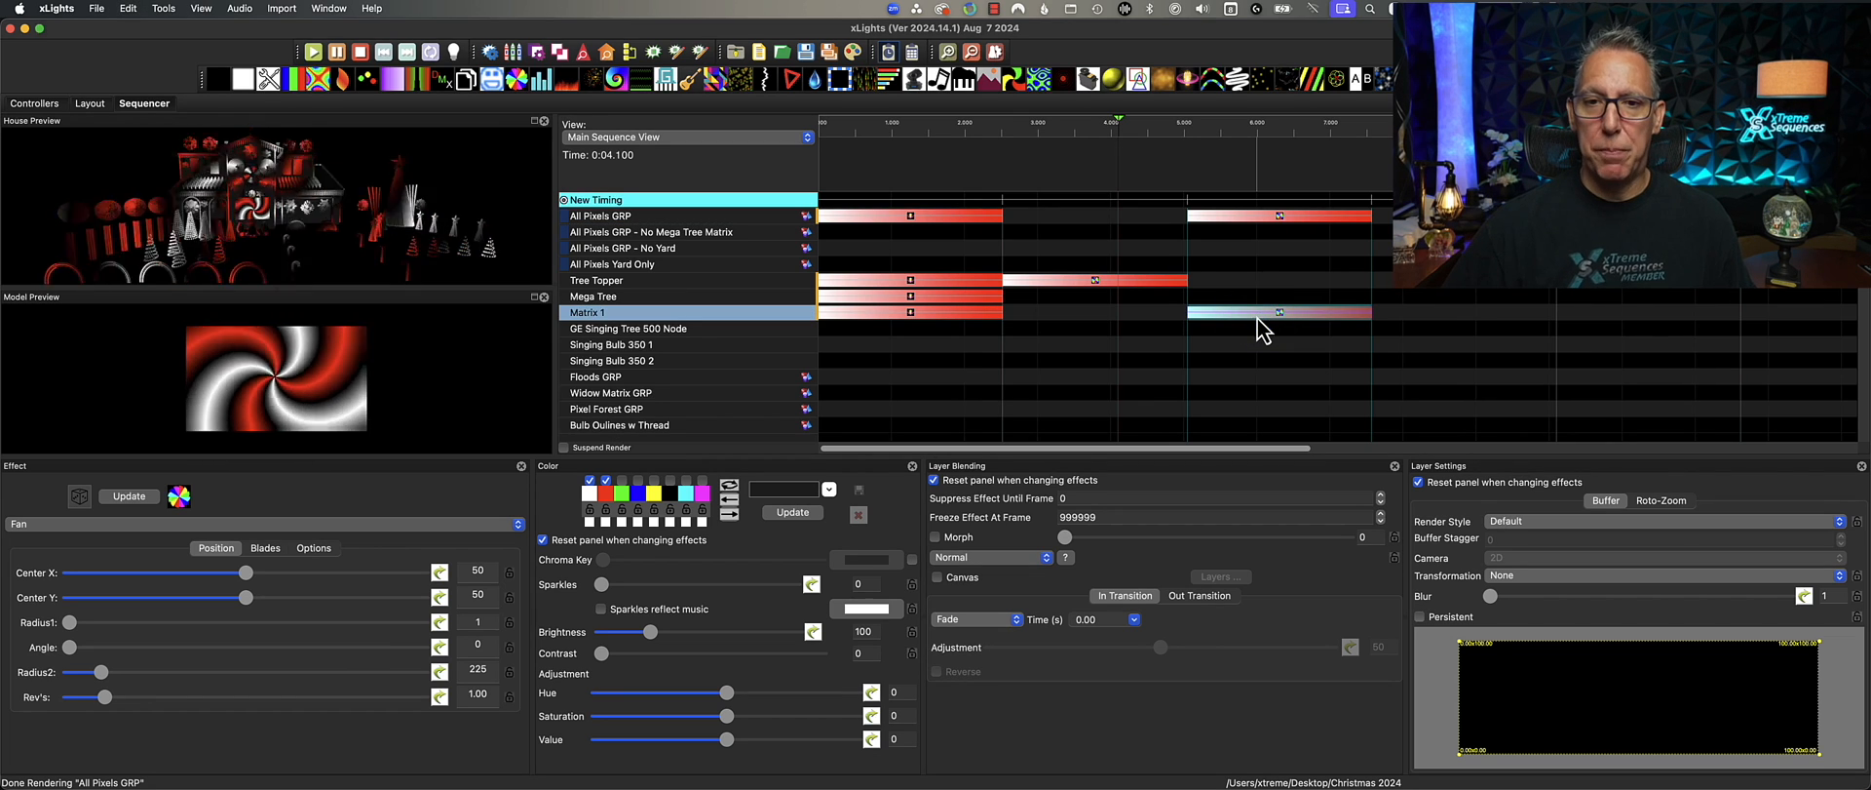
- Compare the Matrix 1 Fan with the Tree Topper Fan and adjust its settings
{"action": "left_click", "coordinate": [1091, 281]}
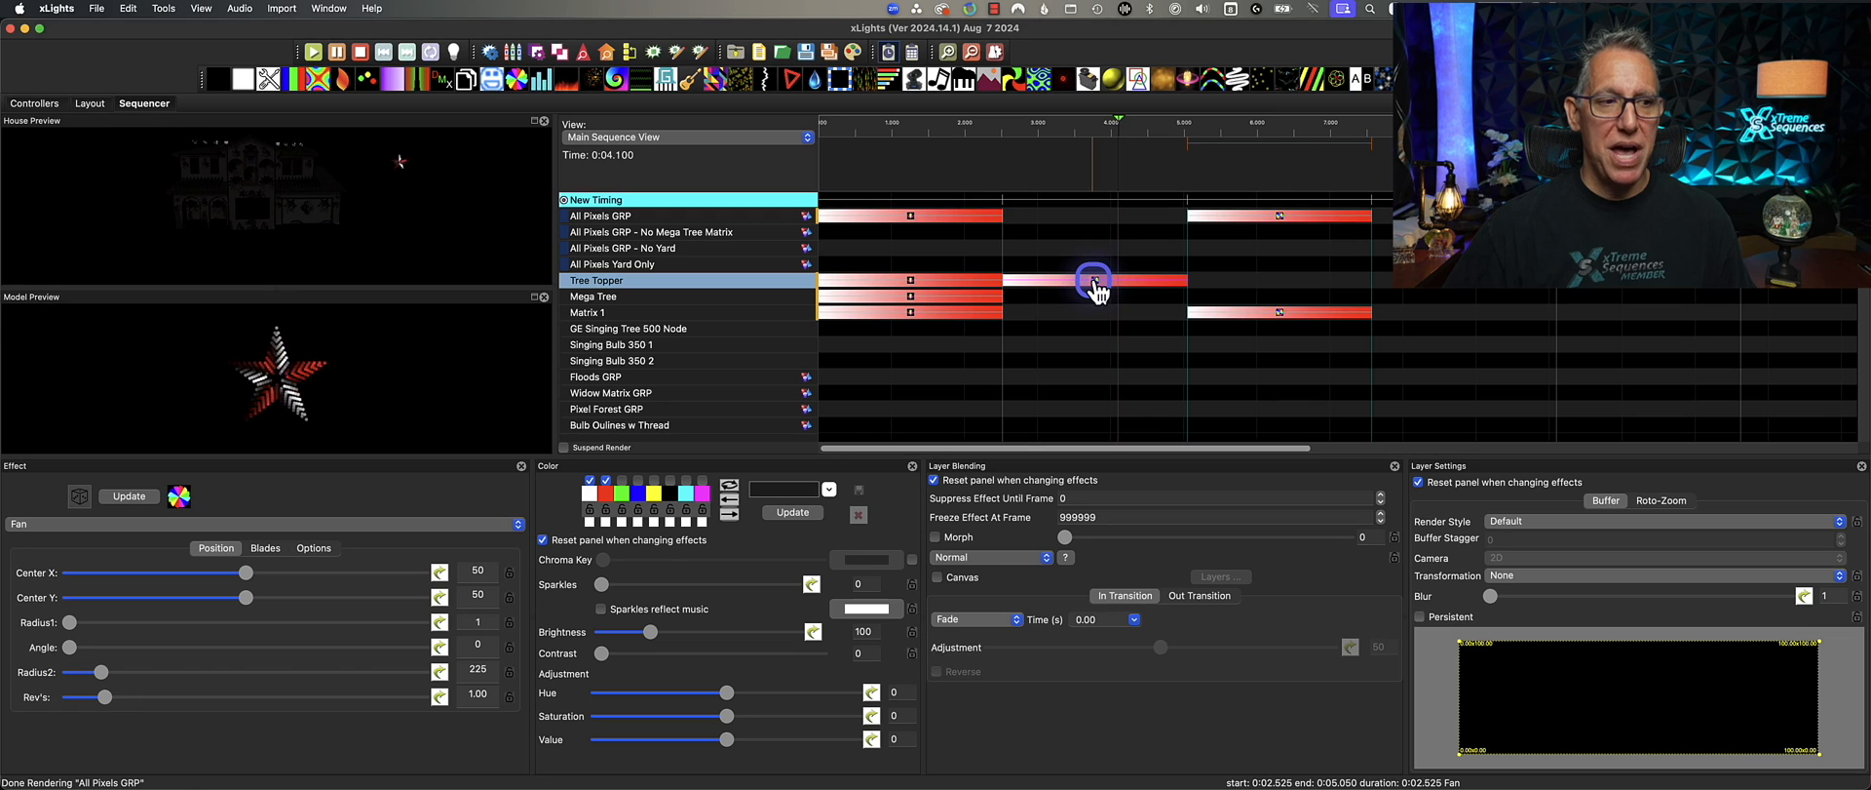
{"action": "left_click", "coordinate": [179, 496]}
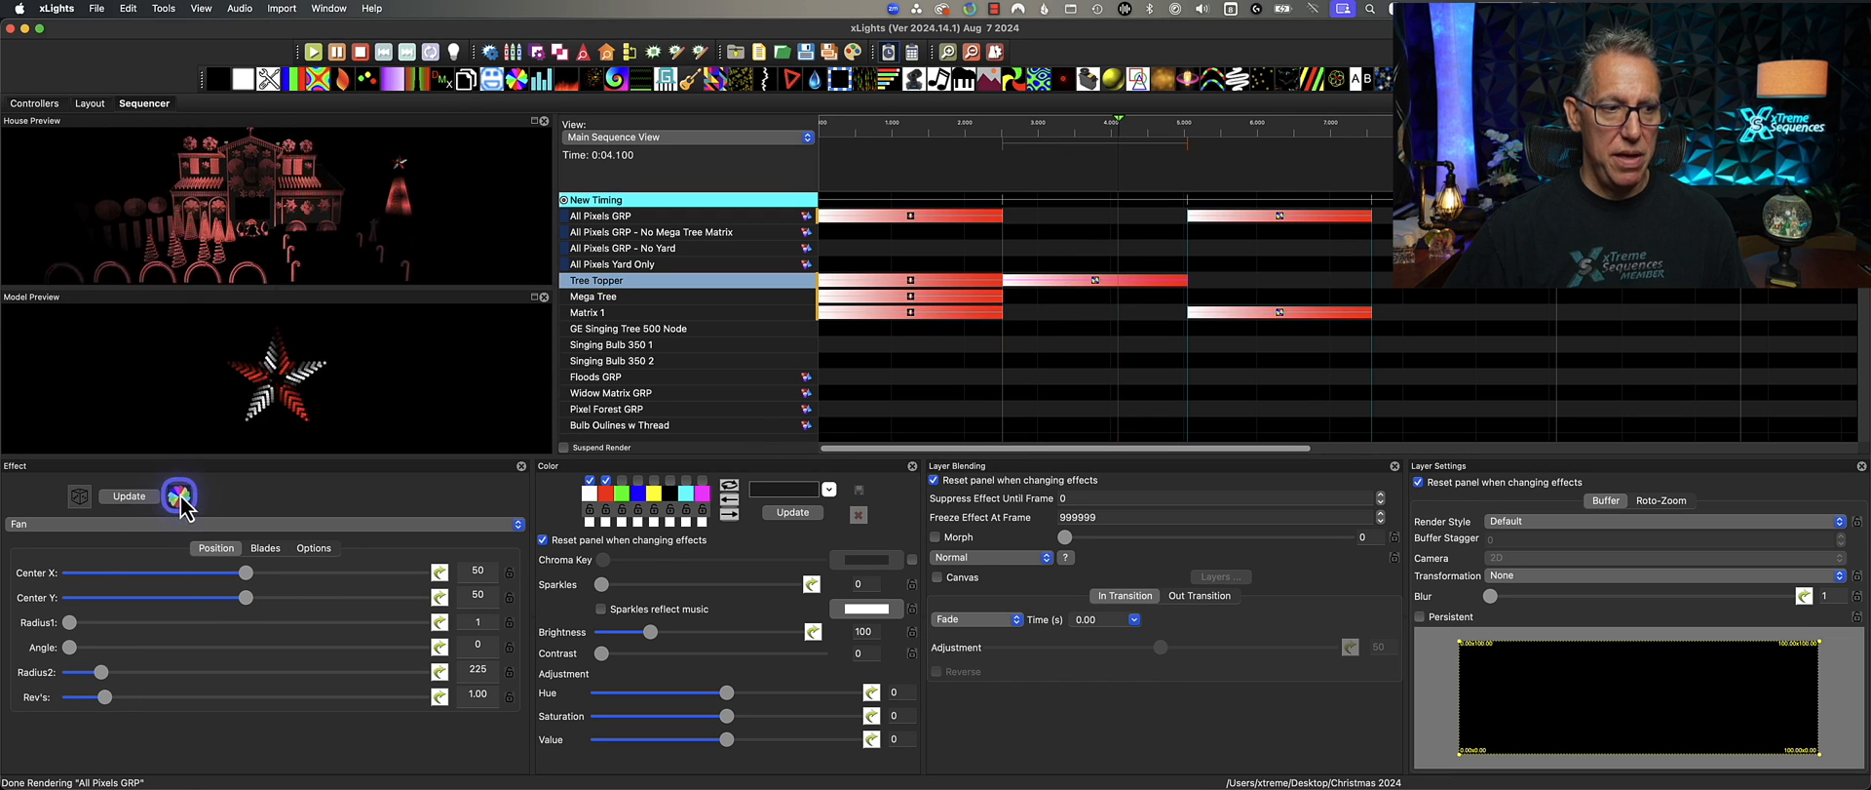
{"action": "left_click", "coordinate": [1282, 310]}
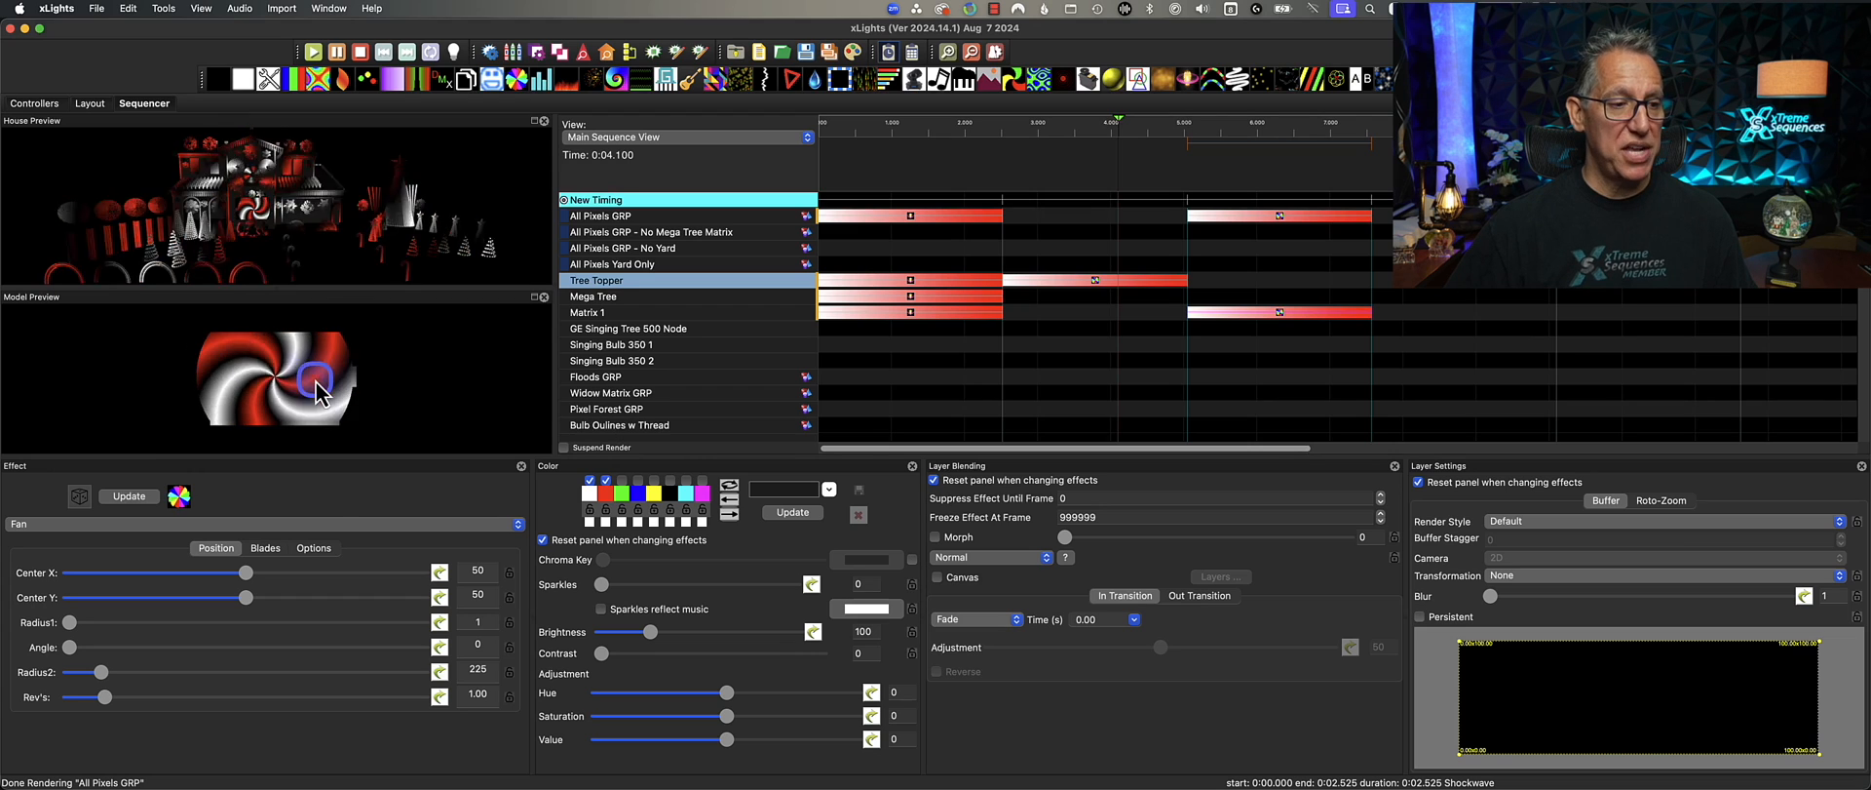
{"action": "left_click", "coordinate": [313, 548]}
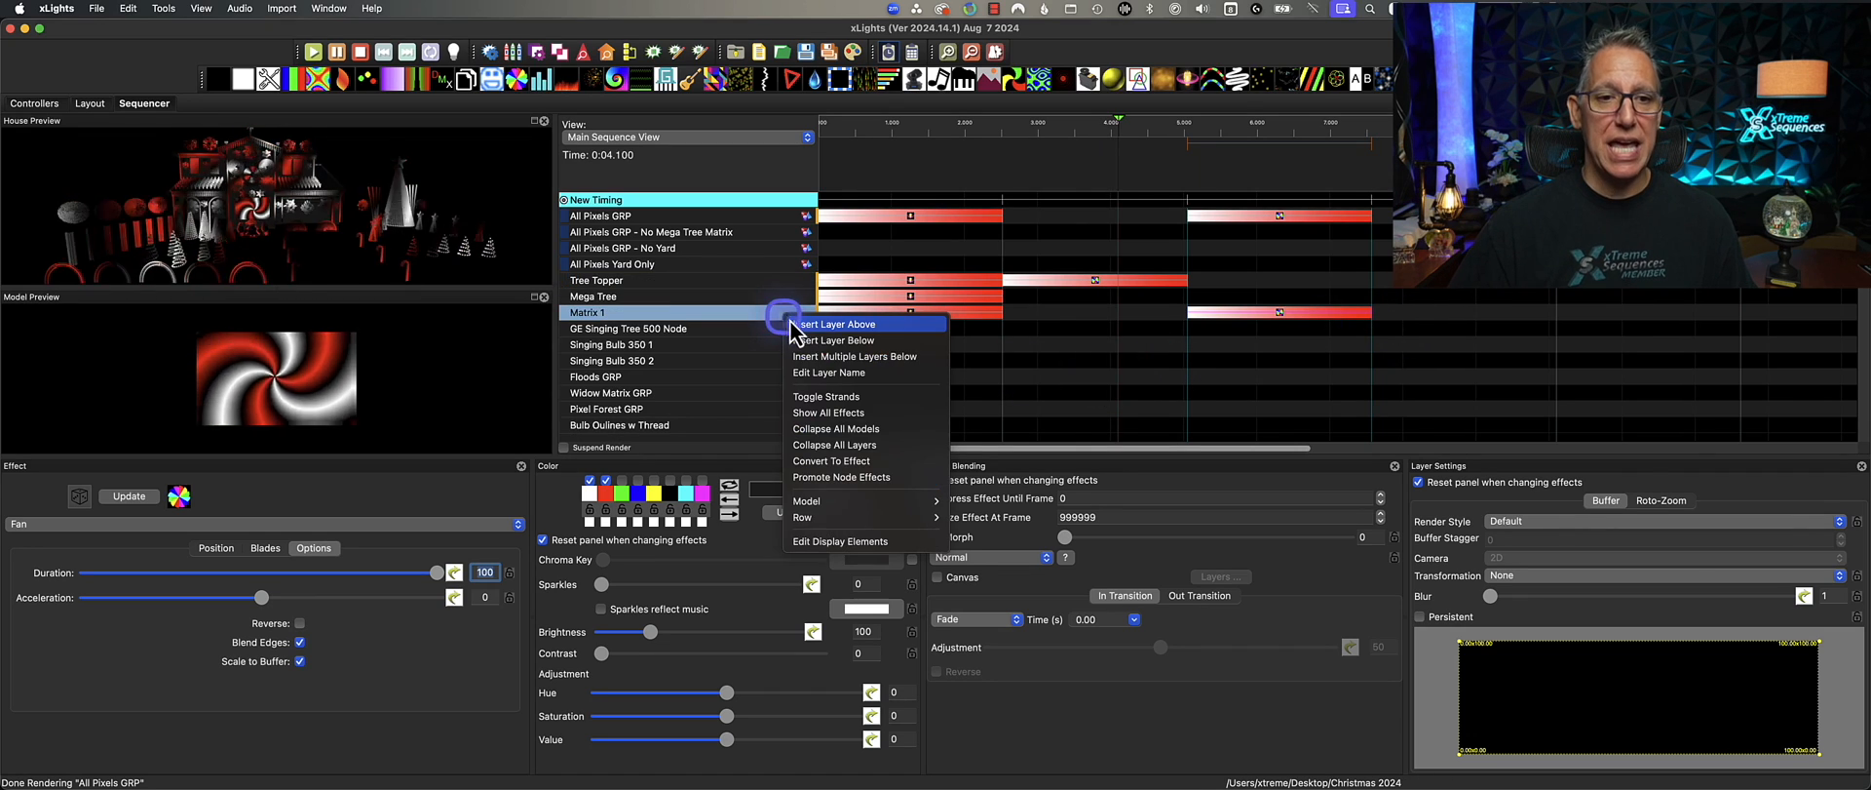
- Insert a second effect layer above Matrix 1, then bring up All Pixels GRP layer options
{"action": "left_click", "coordinate": [836, 341]}
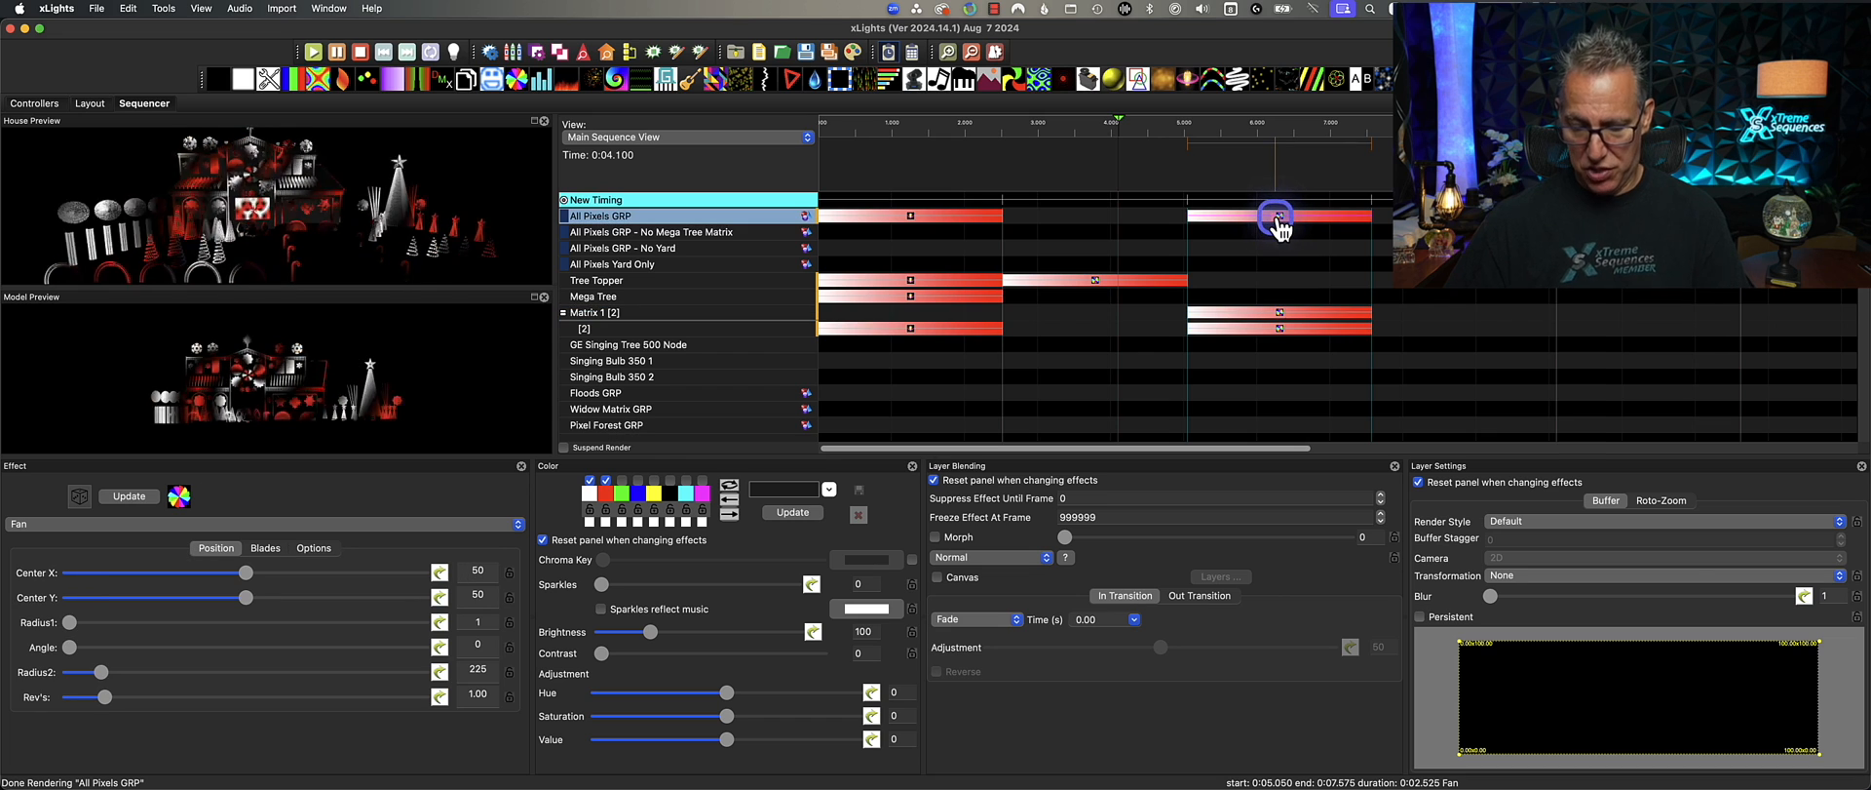
{"action": "right_click", "coordinate": [659, 216]}
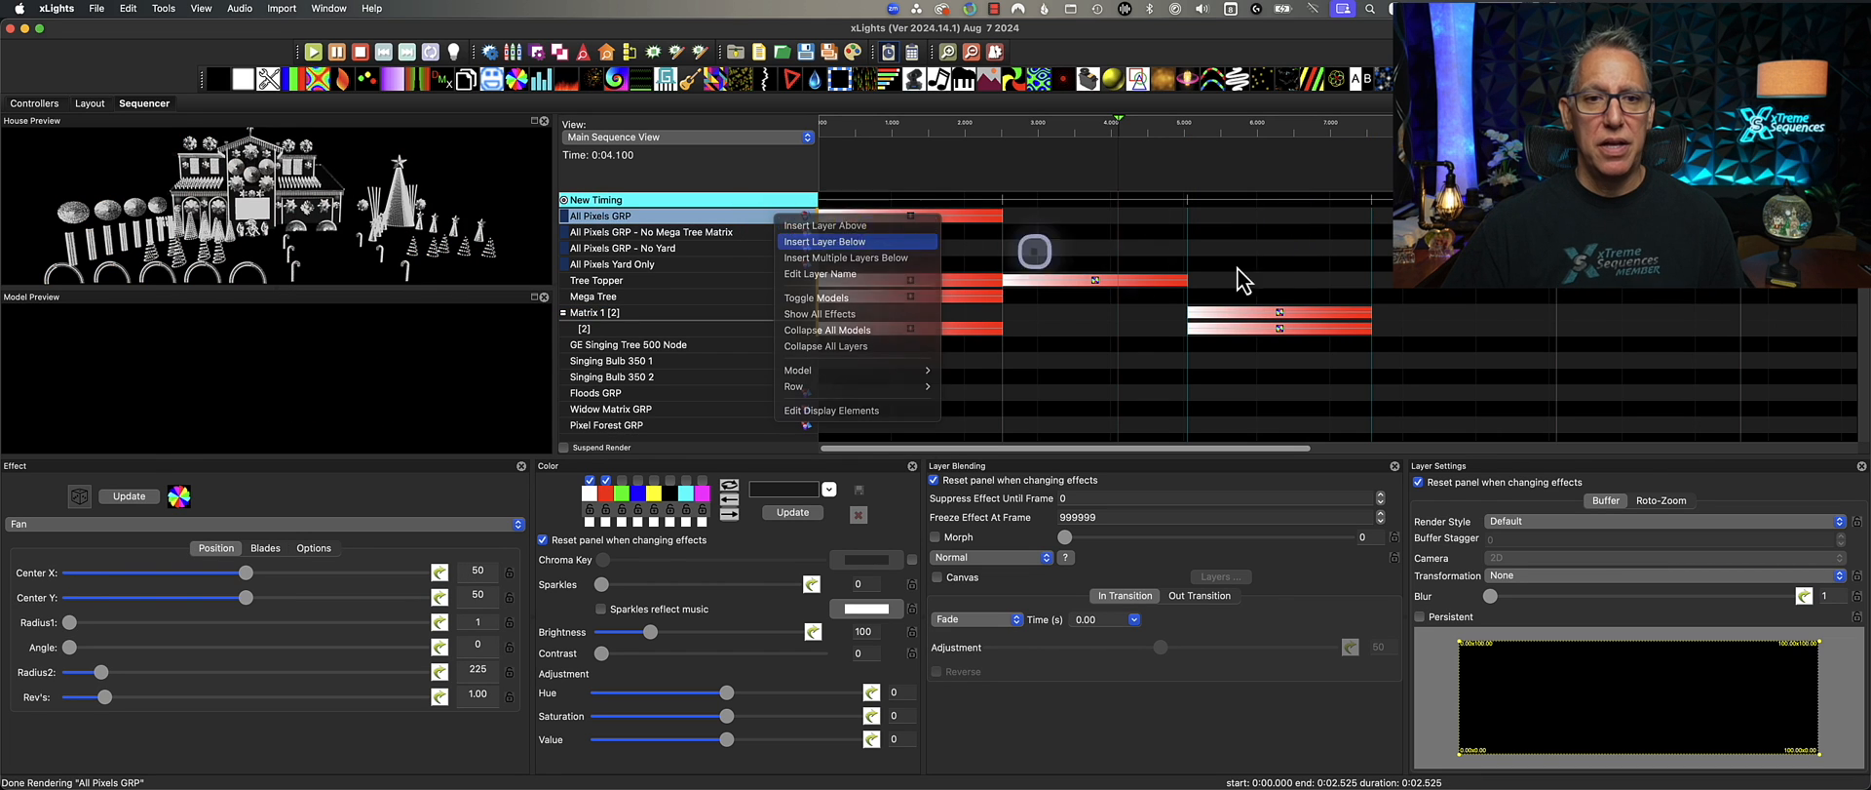